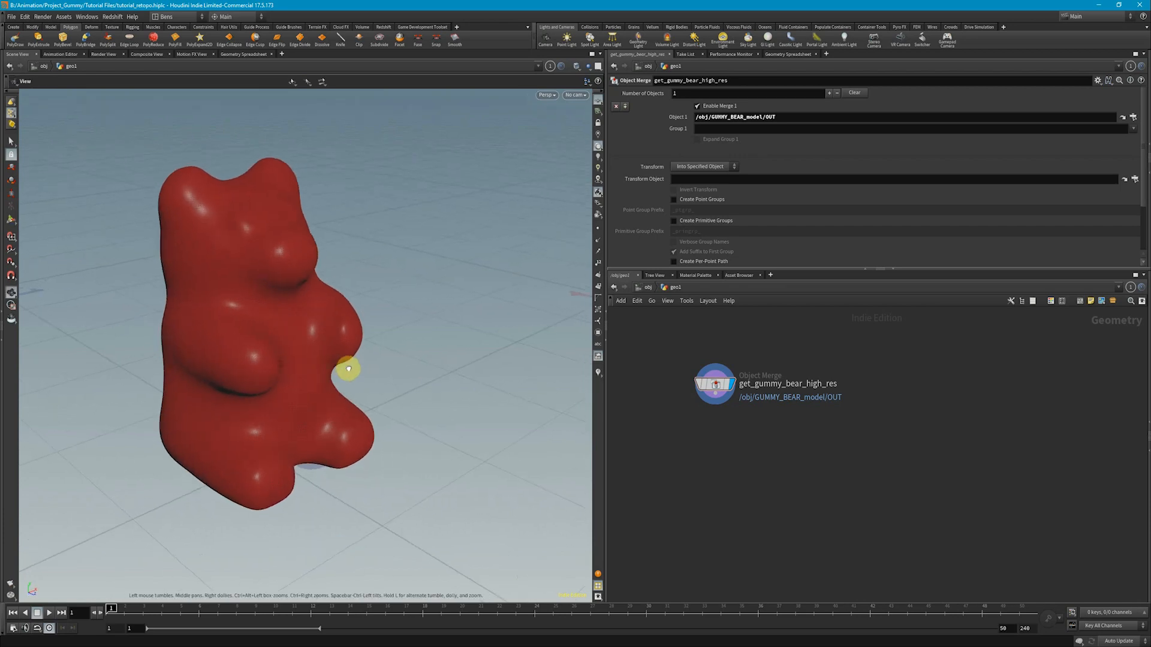
# Orbit around the gummy bear and inspect mirror1's mirror and seam-consolidation settings.
pyautogui.moveTo(349, 369); pyautogui.dragTo(326, 387)
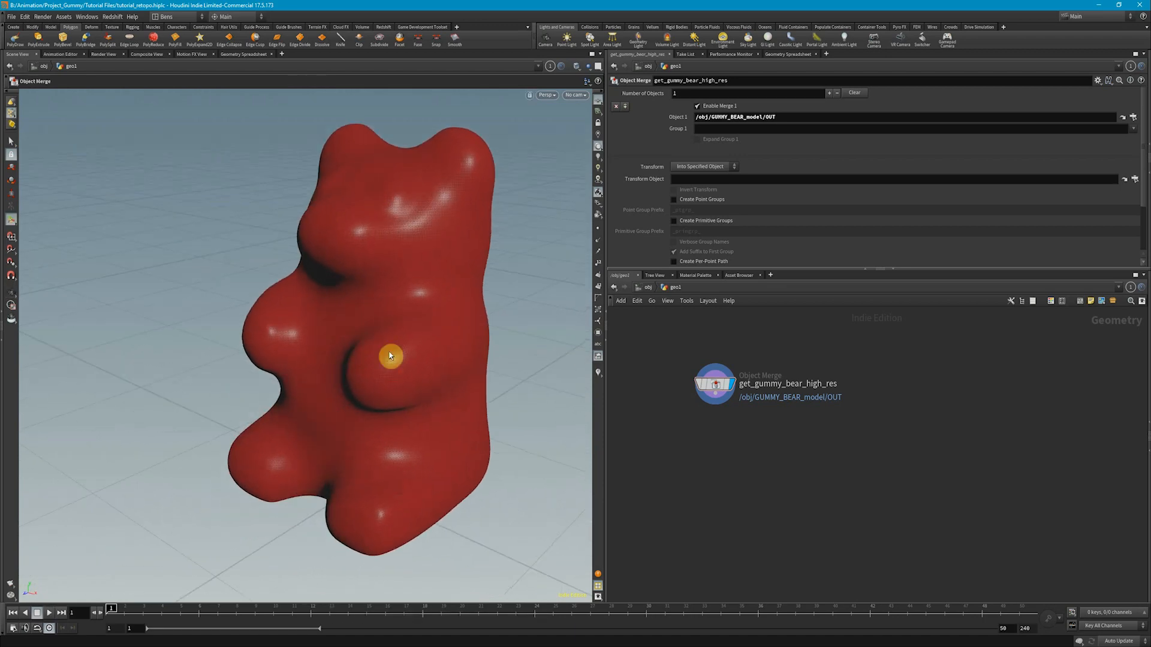
pyautogui.moveTo(389, 356); pyautogui.dragTo(380, 356)
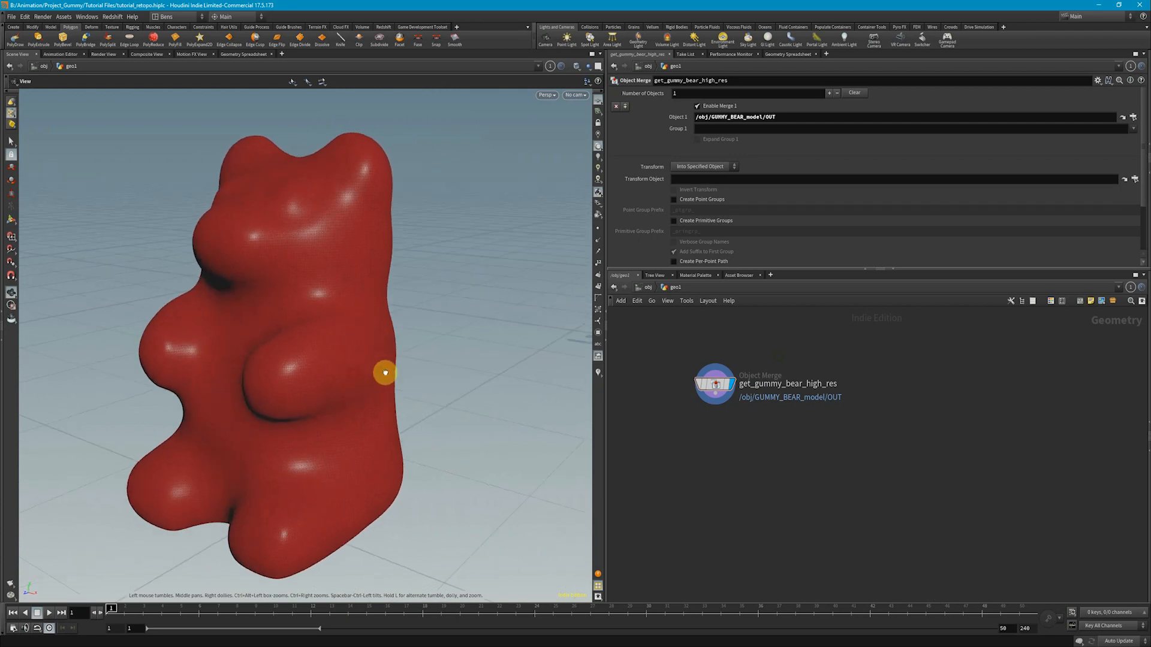
pyautogui.moveTo(385, 373); pyautogui.dragTo(415, 377)
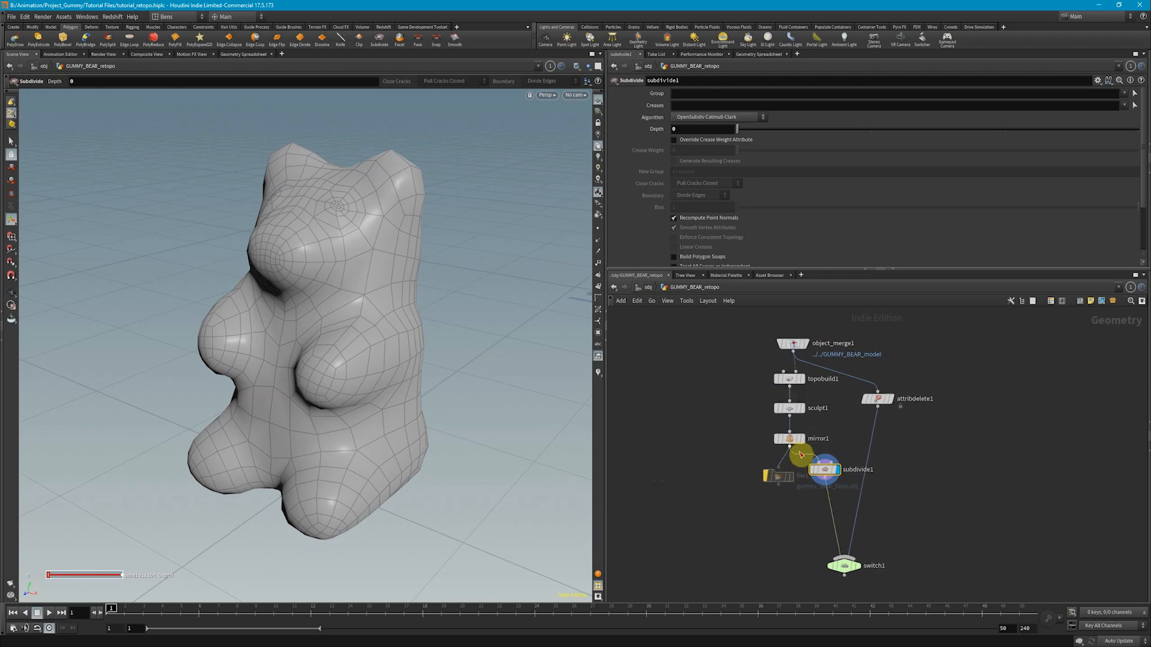
pyautogui.click(789, 438)
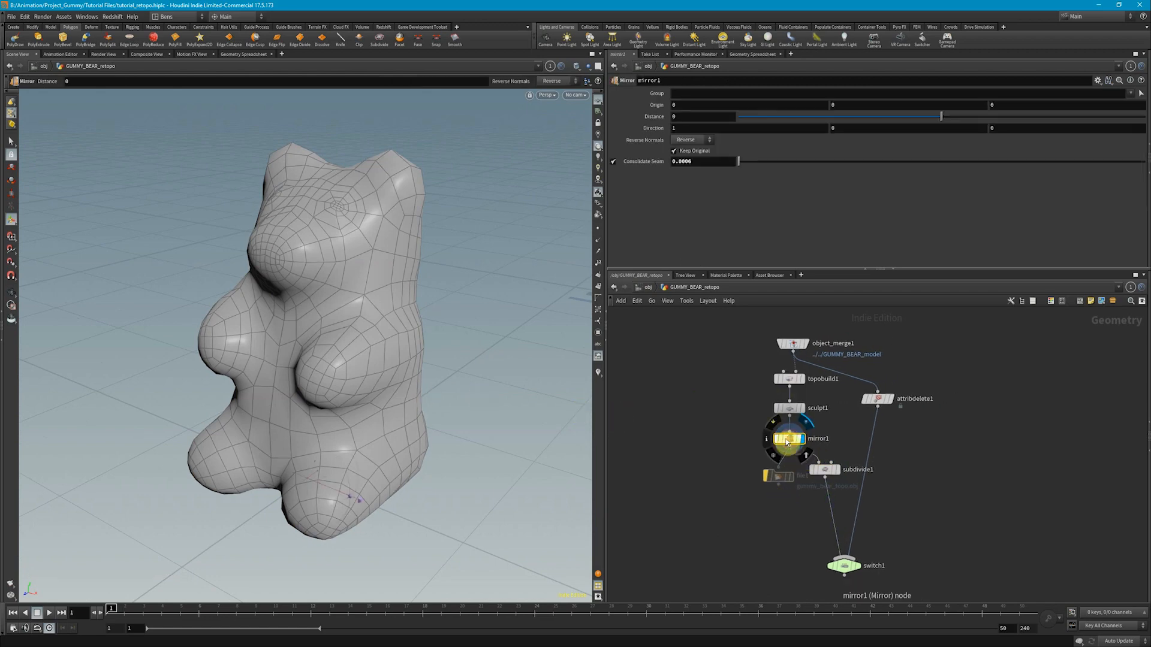
pyautogui.moveTo(786, 441)
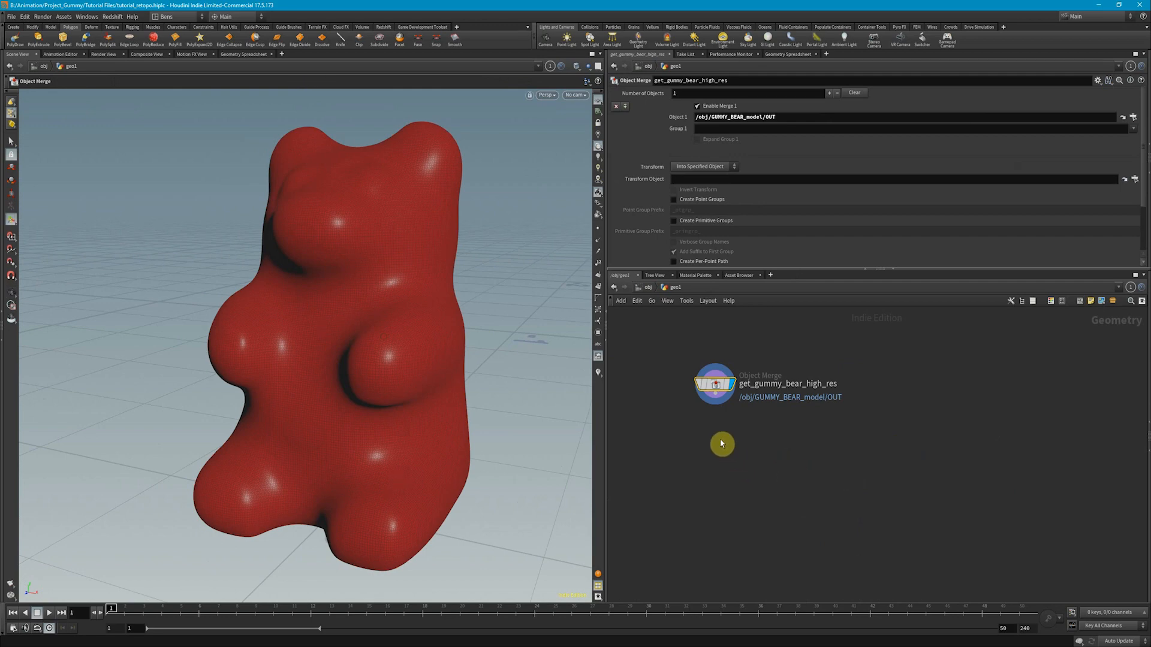
pyautogui.moveTo(646, 482)
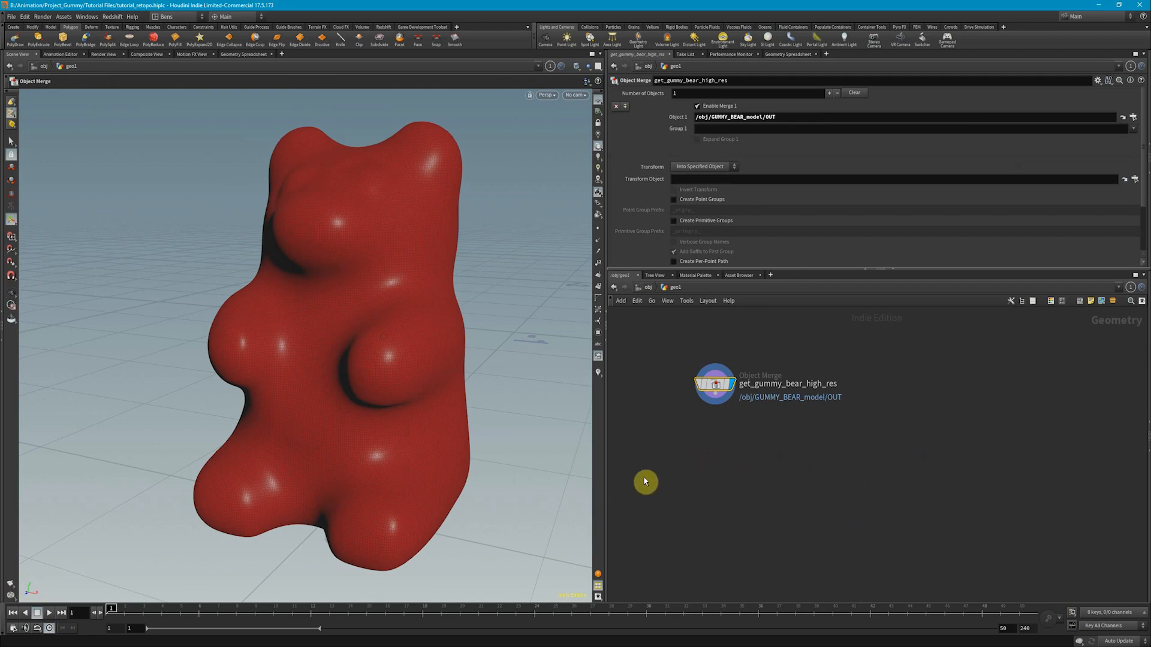
pyautogui.moveTo(522, 520)
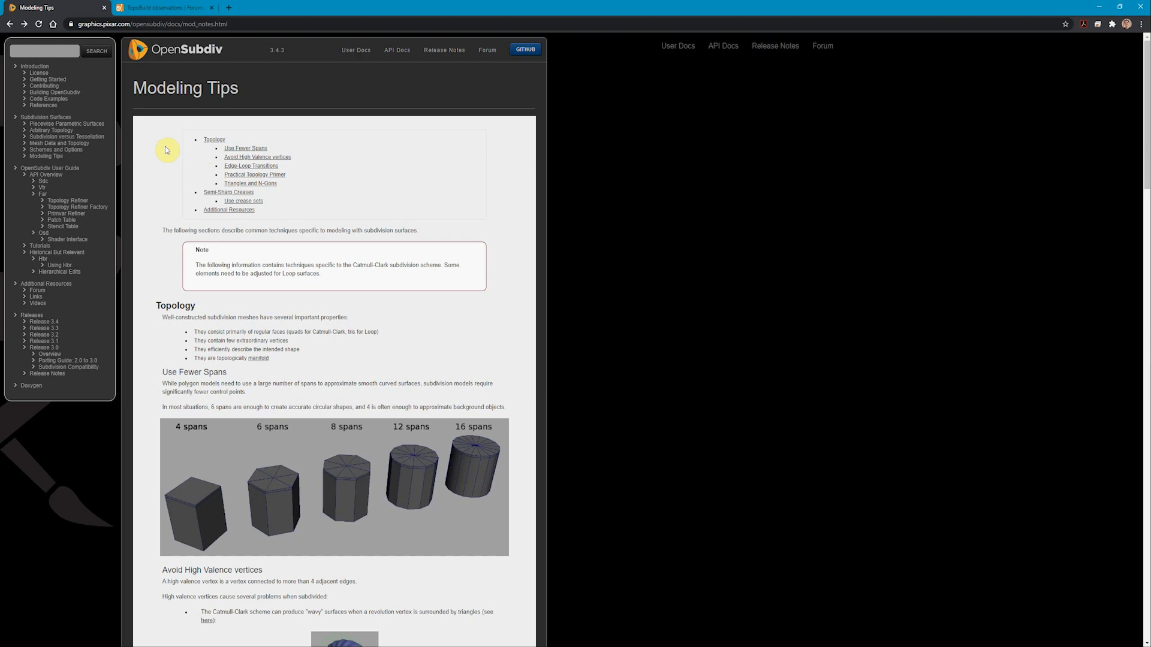
# Scroll the OpenSubdiv Topology tips down to the cylinder quad-cap examples.
pyautogui.scroll(-3)
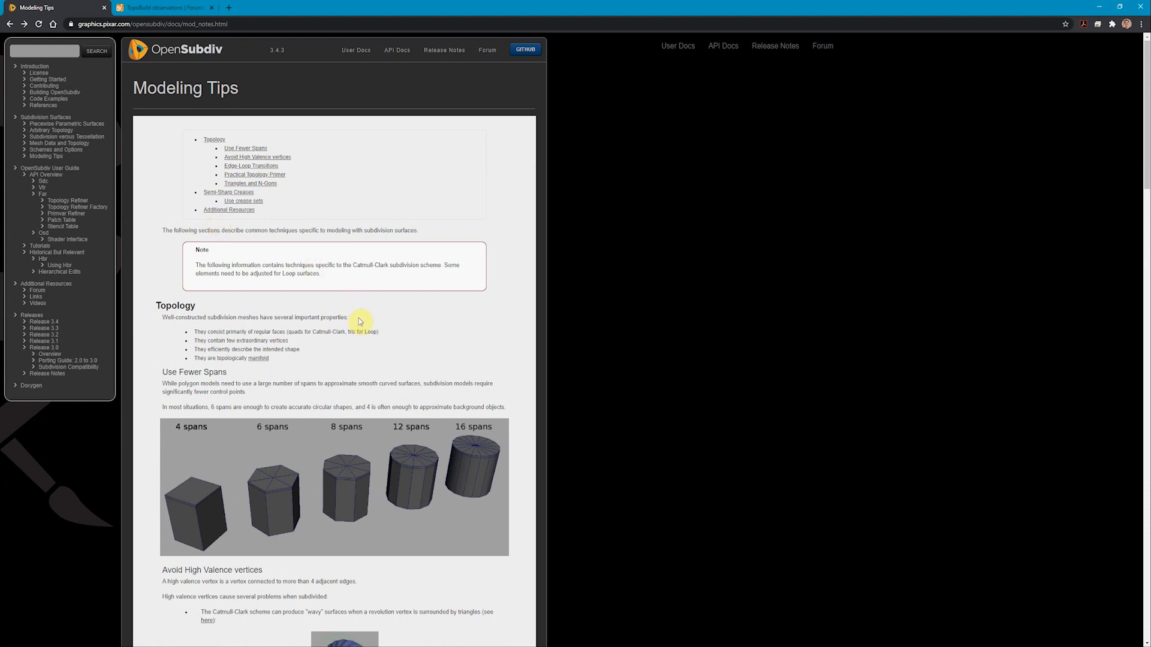
pyautogui.scroll(-3)
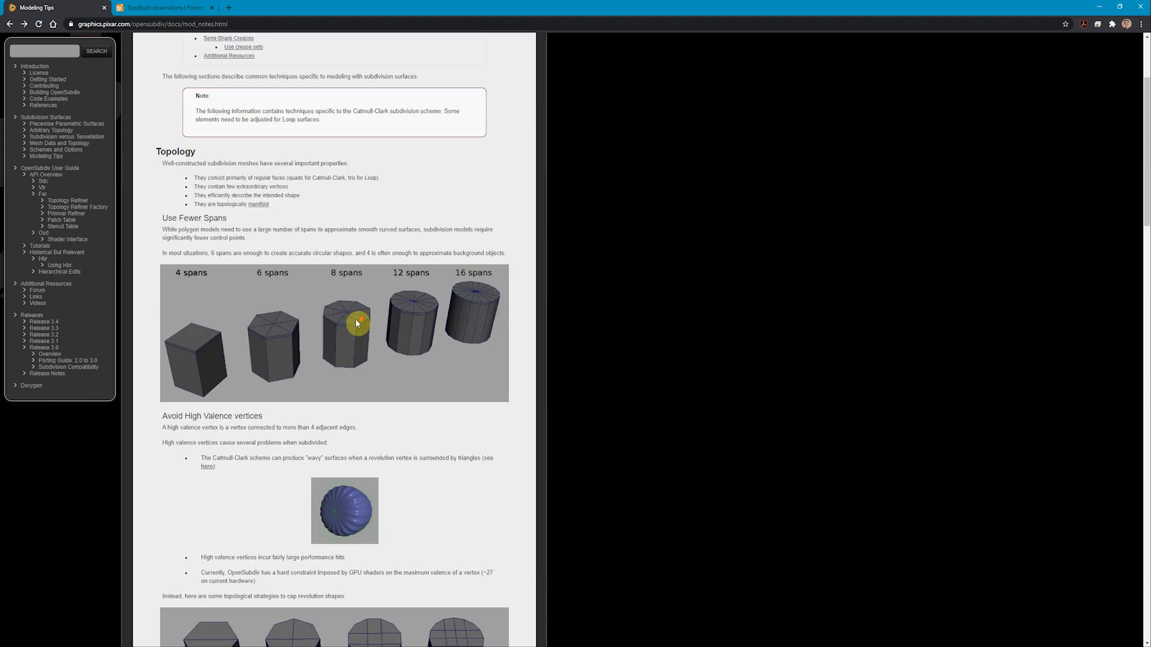
pyautogui.scroll(-3)
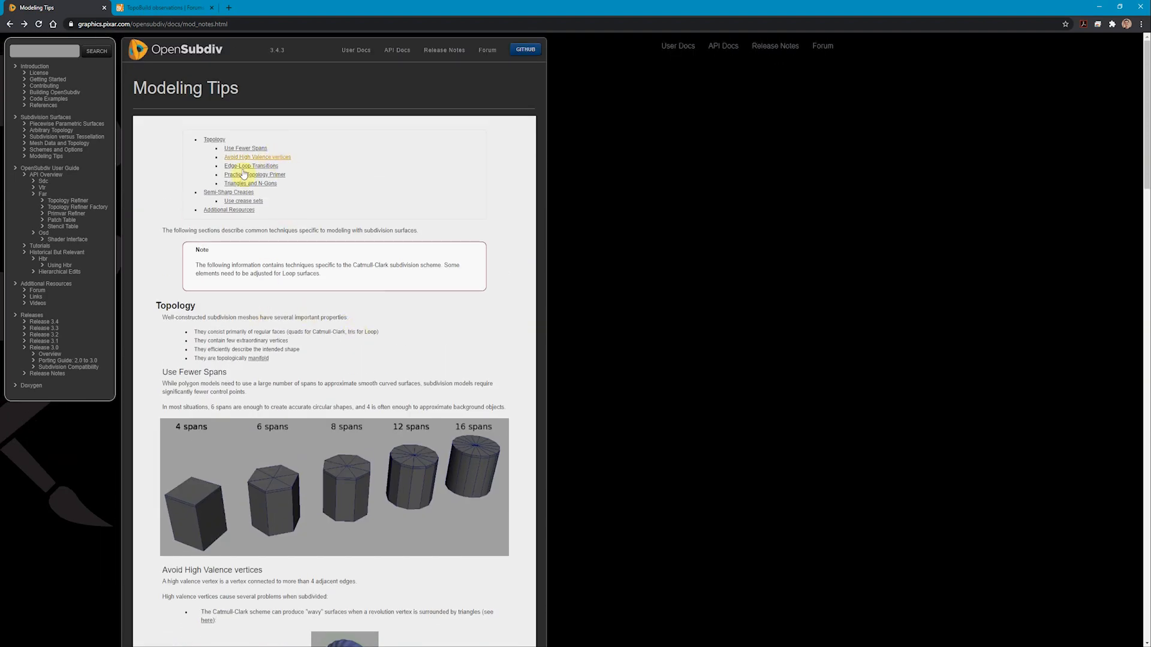
pyautogui.moveTo(302, 284)
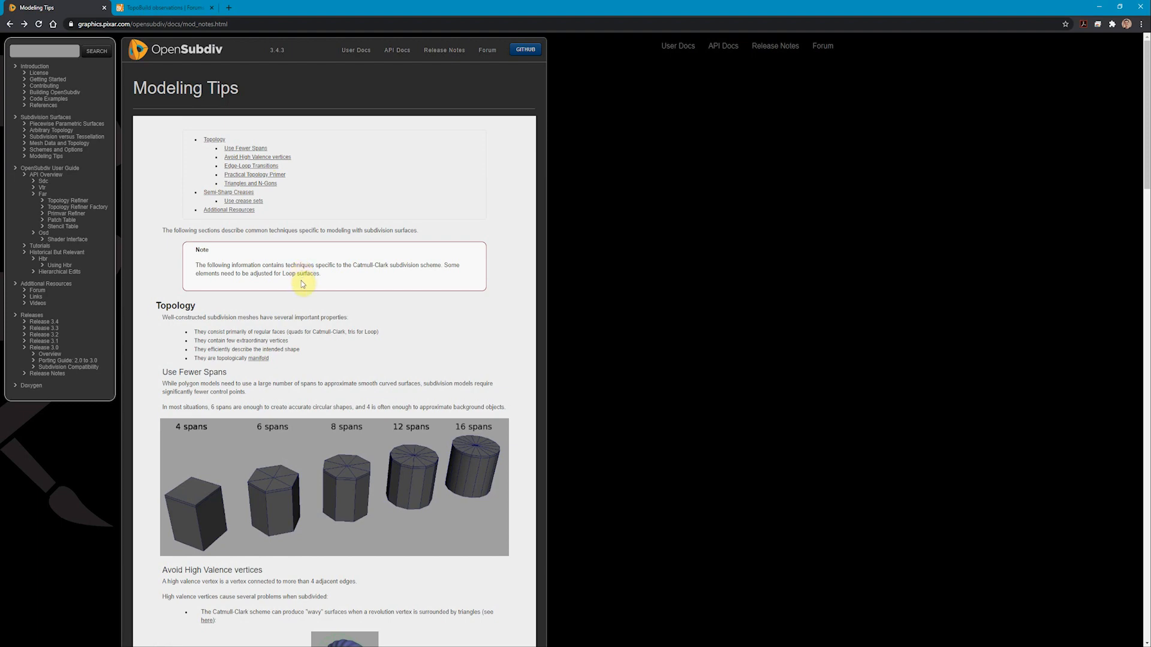
pyautogui.scroll(-3)
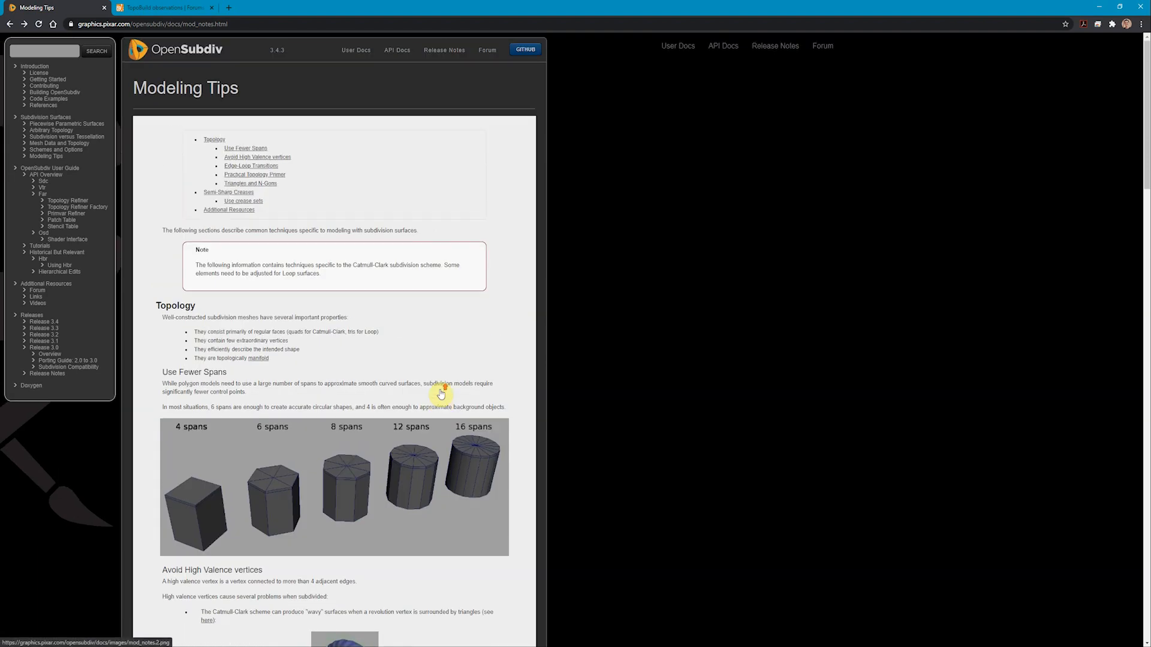
pyautogui.scroll(-3)
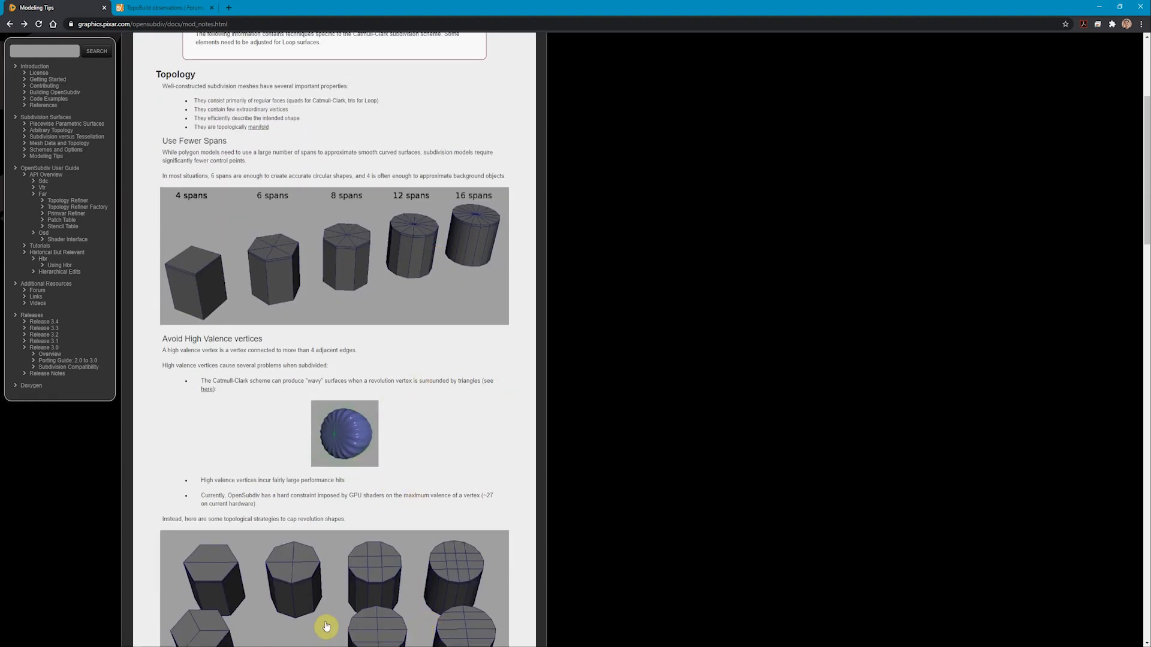
pyautogui.scroll(-3)
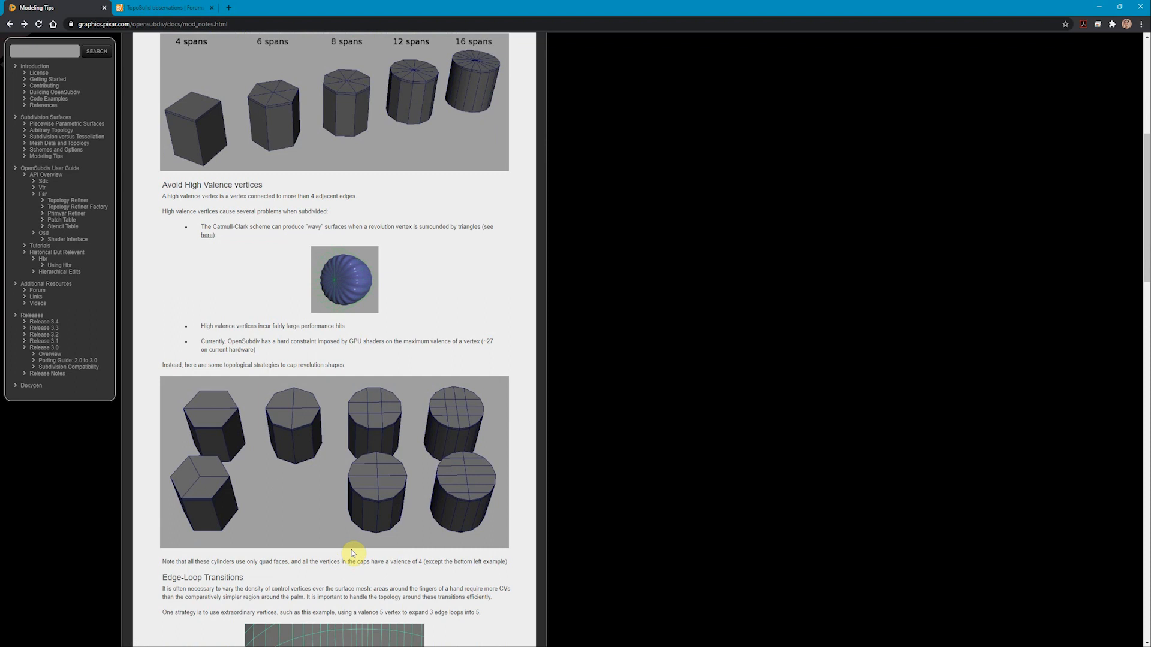
pyautogui.moveTo(418, 480)
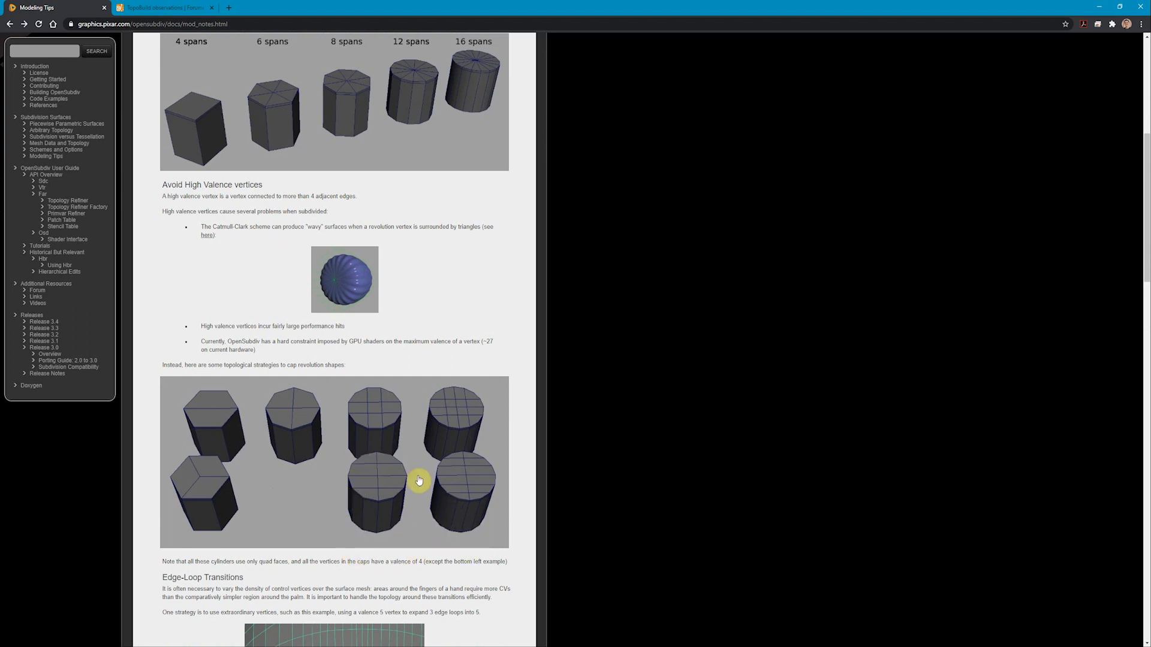
pyautogui.moveTo(394, 525)
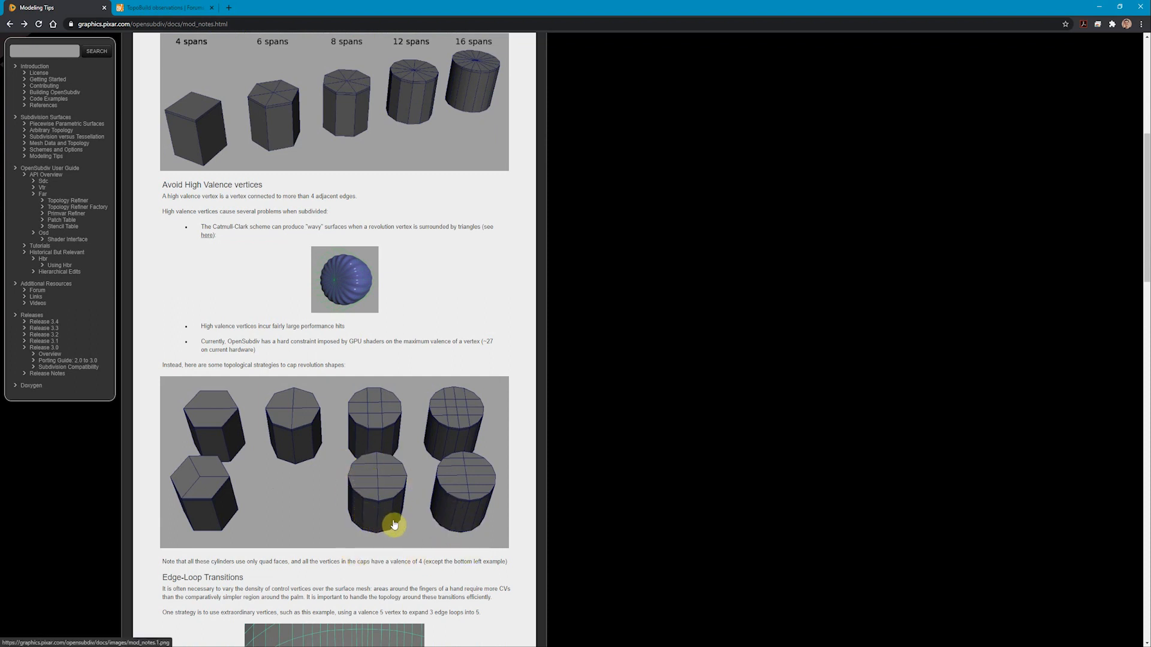
pyautogui.moveTo(405, 475)
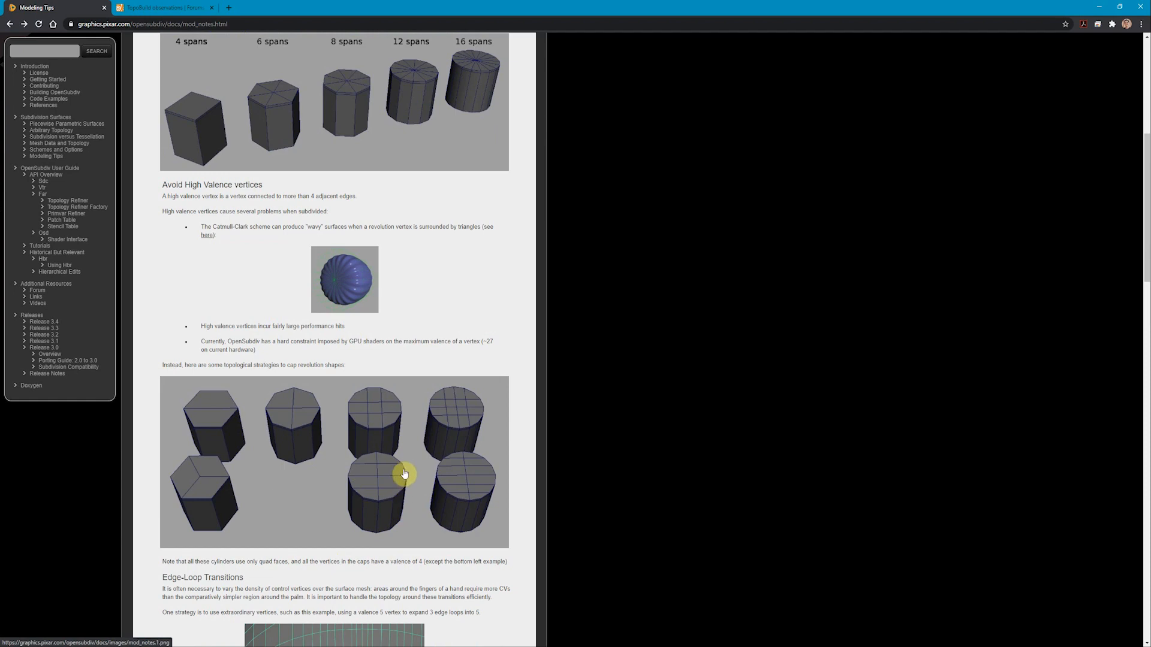
pyautogui.scroll(-3)
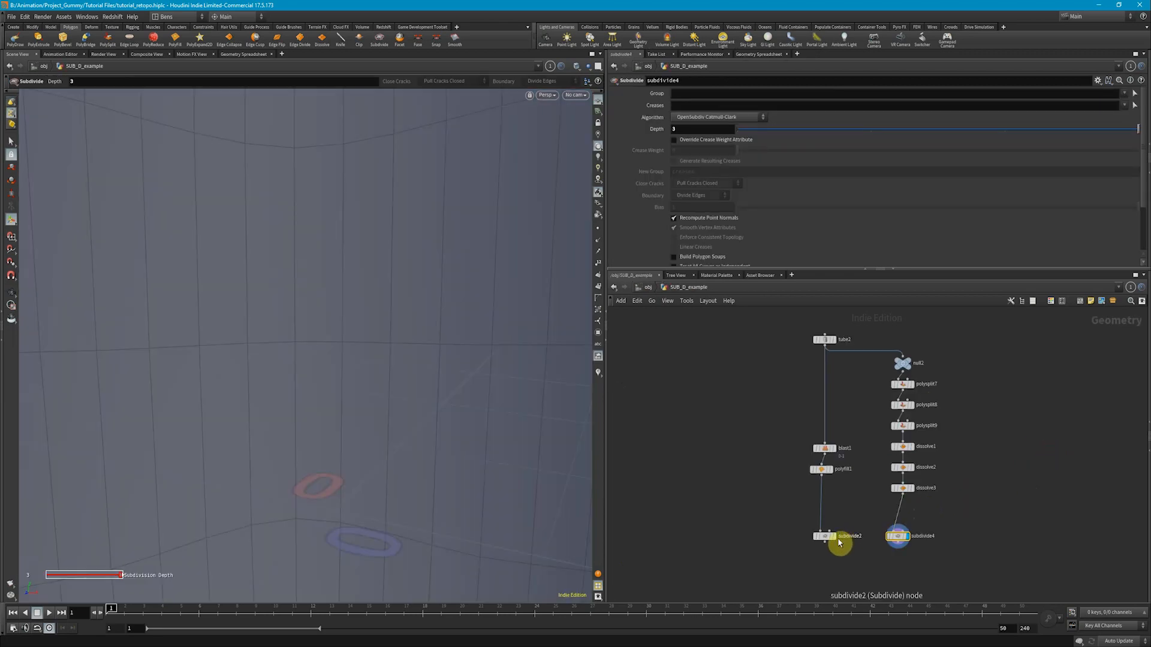
# View polyfill1's triangle-fan-capped tube, then subdivide2's smooth rounded result.
pyautogui.click(824, 469)
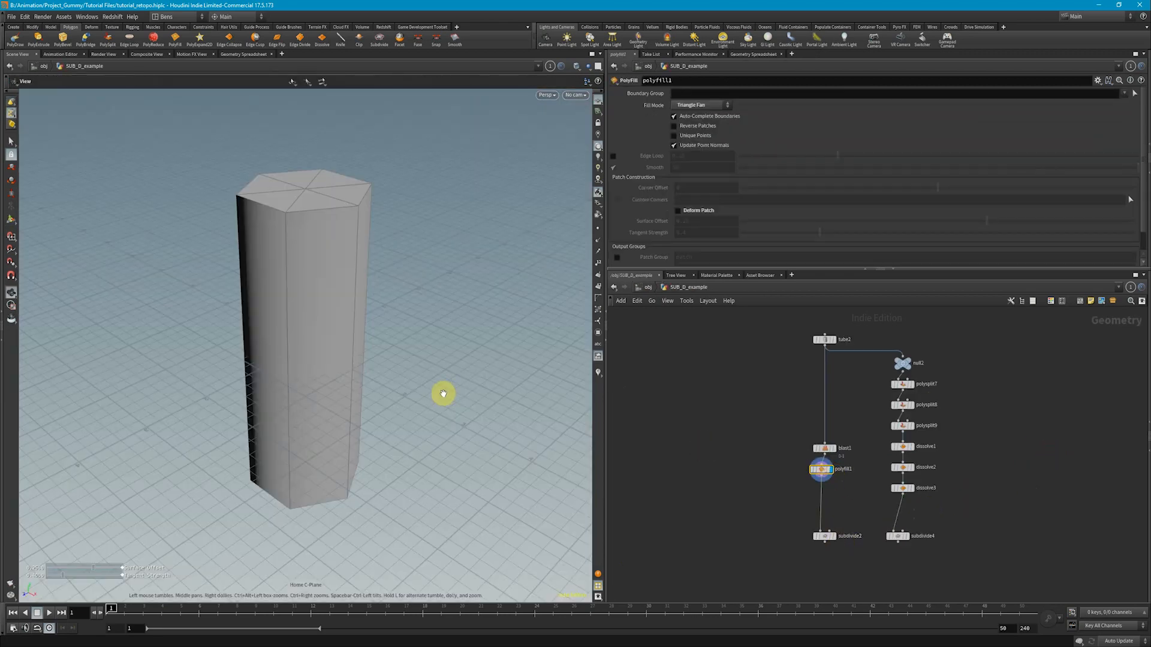
pyautogui.click(824, 536)
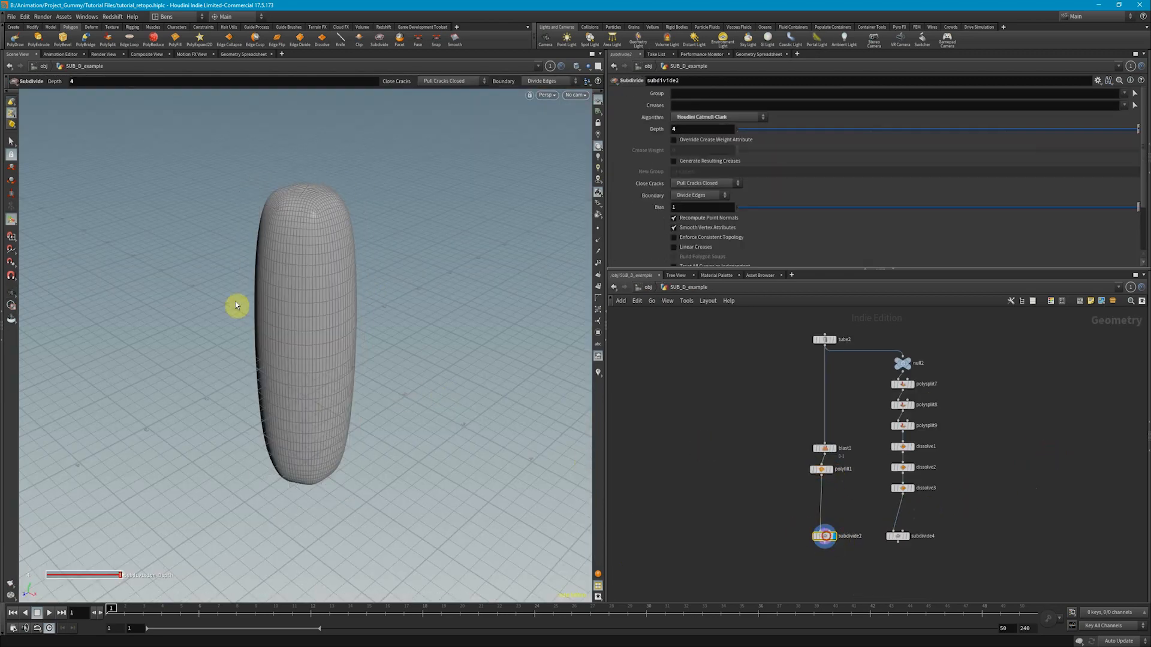
pyautogui.moveTo(360, 279)
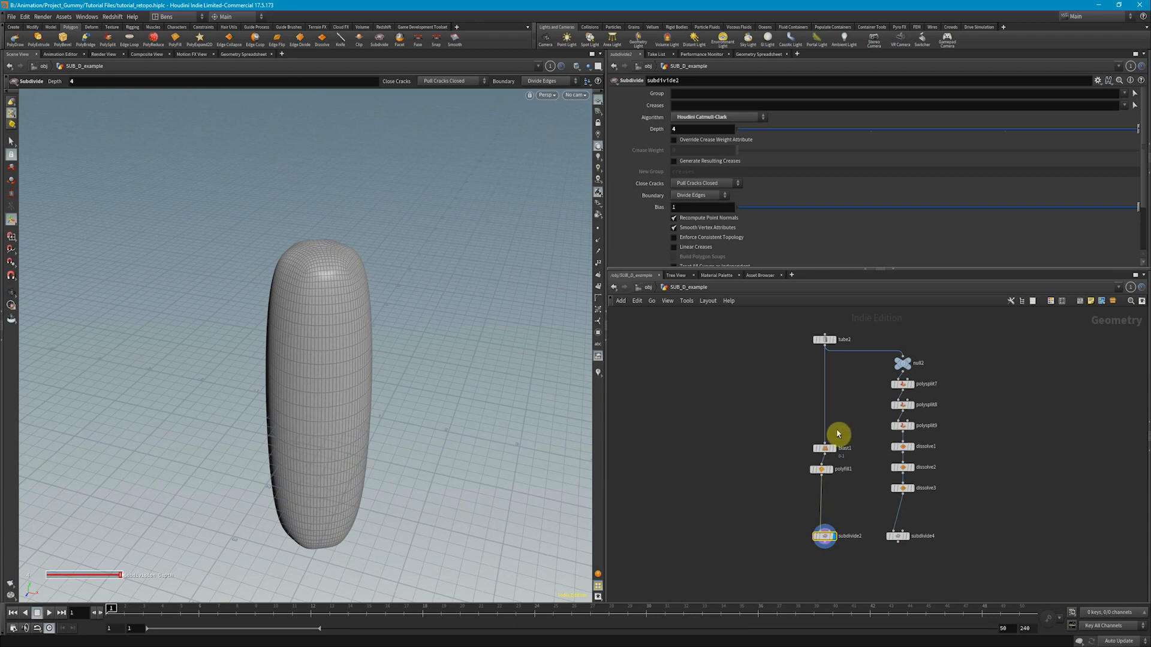
pyautogui.click(824, 339)
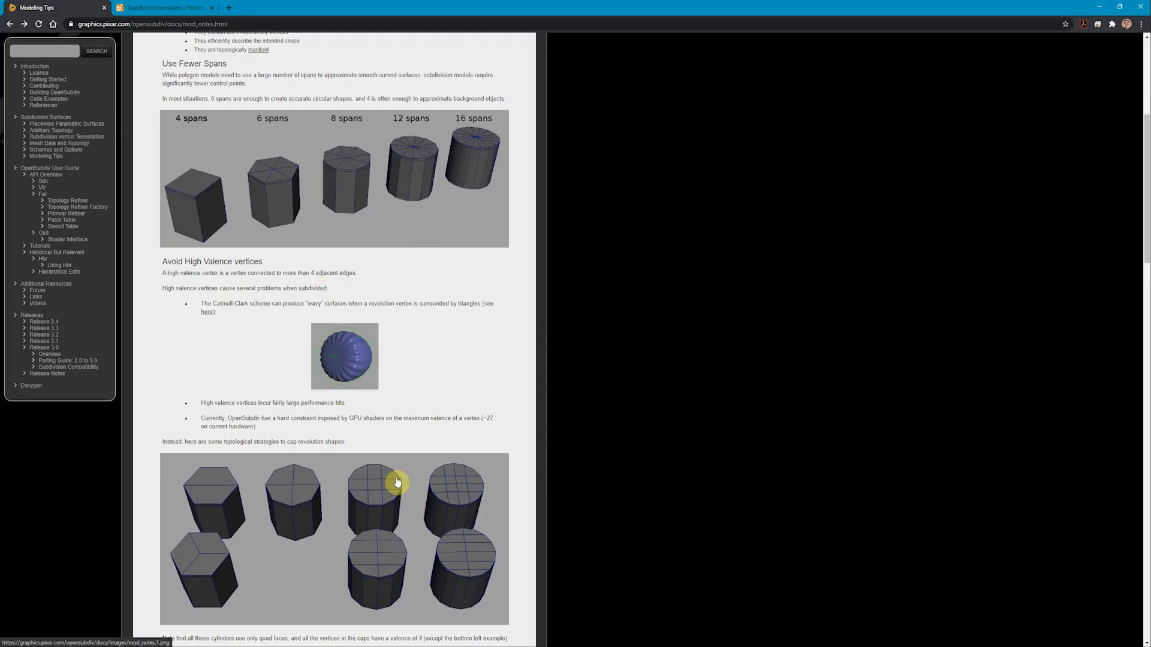
pyautogui.moveTo(344, 371)
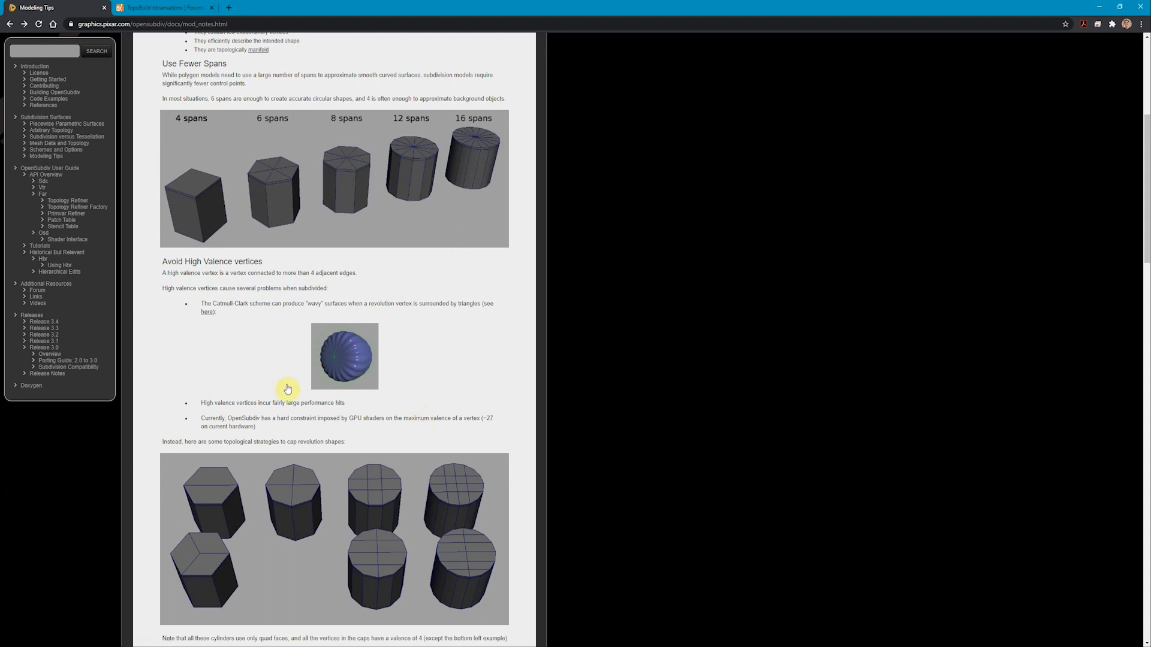
pyautogui.moveTo(348, 629)
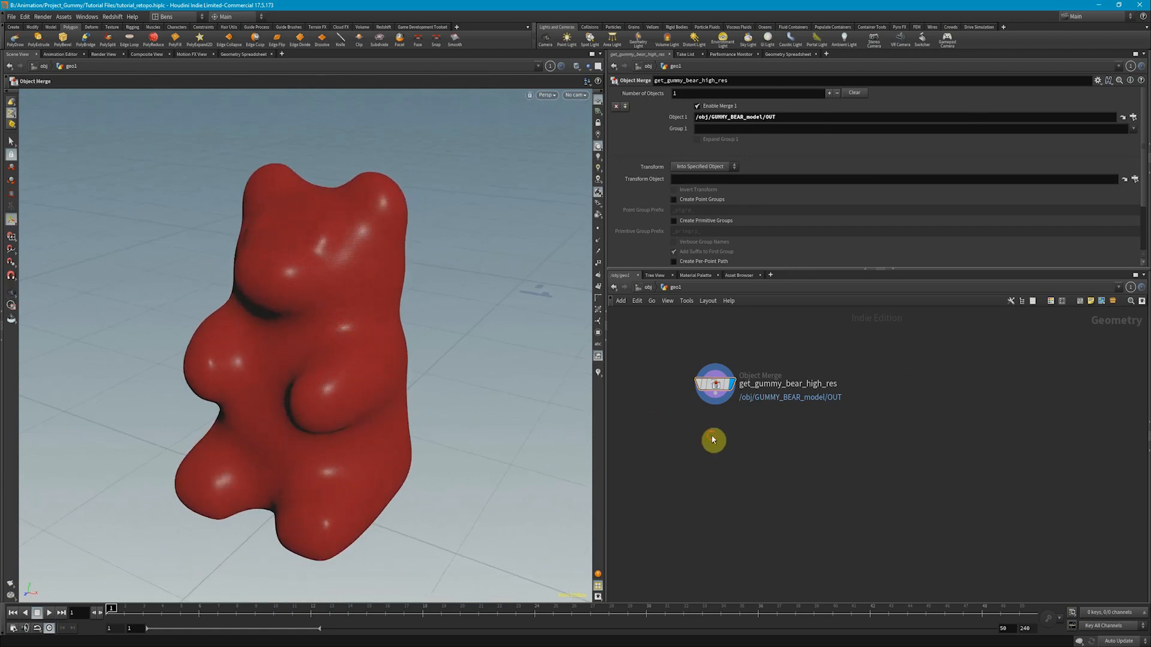
# Add a TopoBuild node below get_gummy_bear_high_res and face the bear's front.
pyautogui.press('Tab')
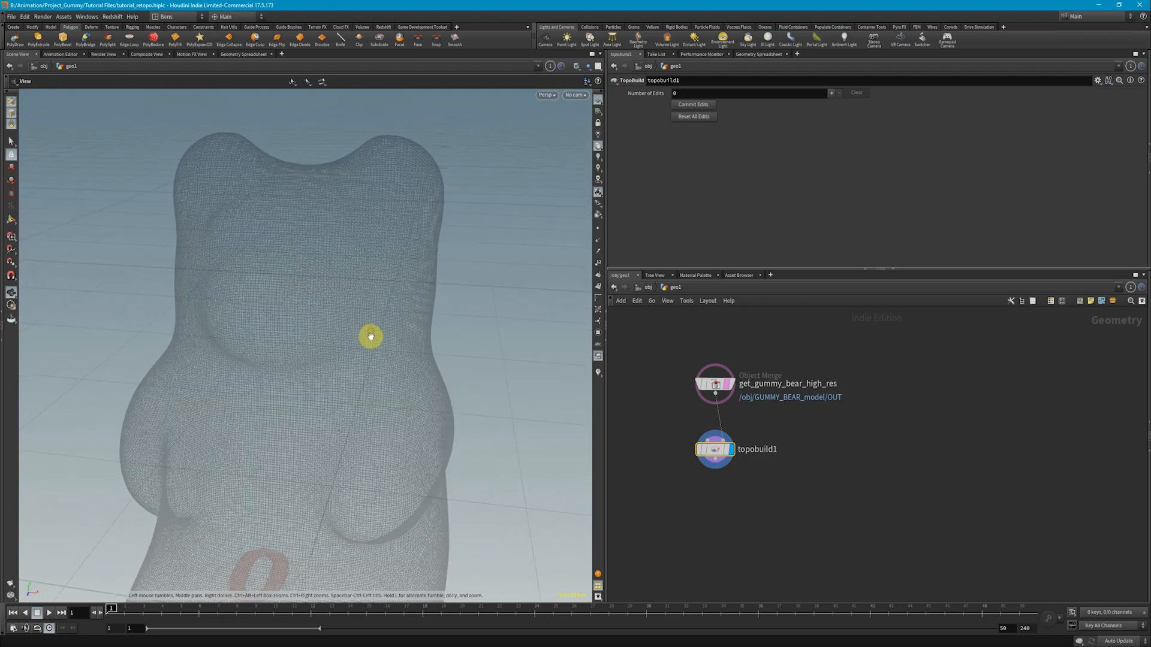
pyautogui.moveTo(370, 336); pyautogui.dragTo(431, 446)
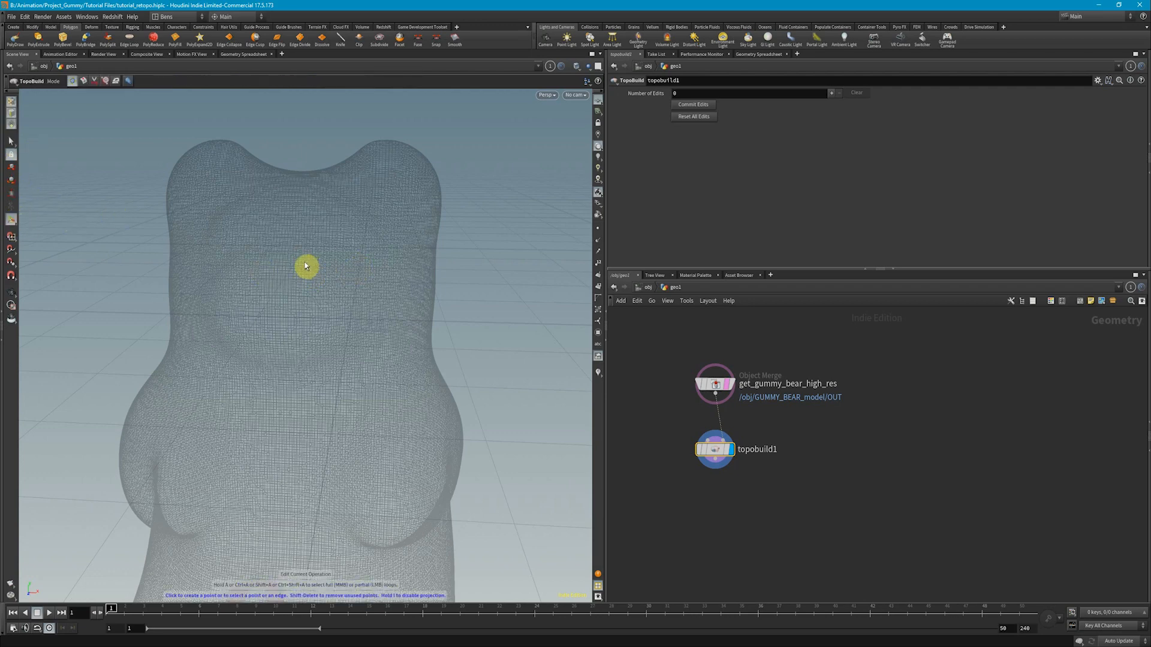
# Place the first retopology points on the bear's head and belly for a quad patch.
pyautogui.click(341, 297)
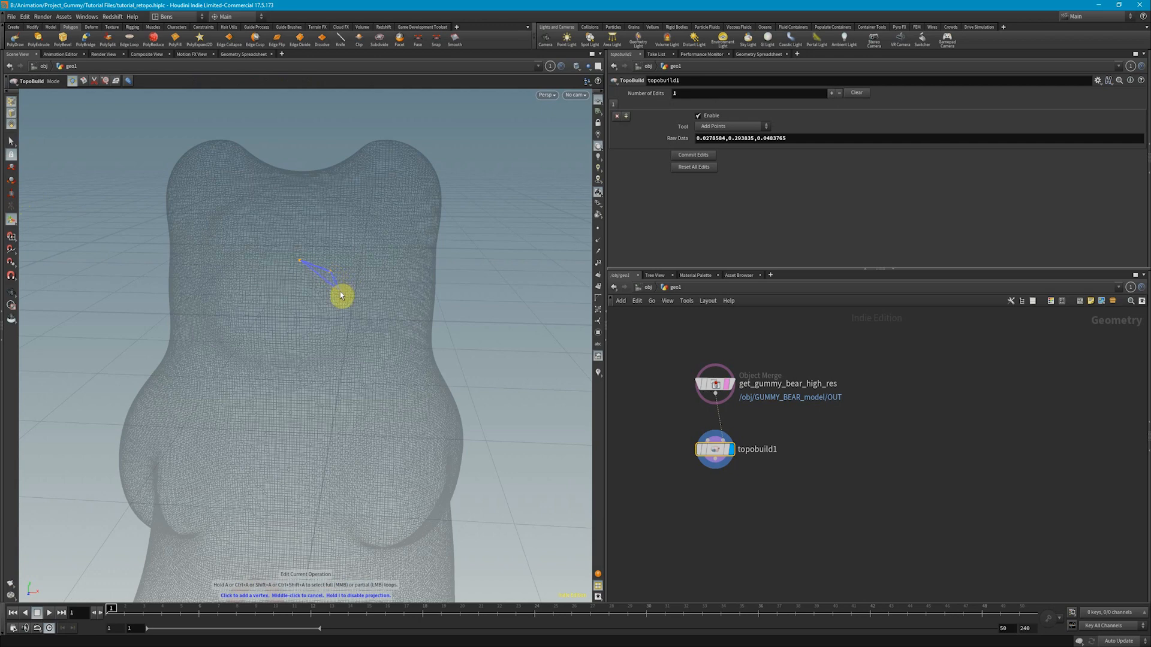
pyautogui.click(301, 310)
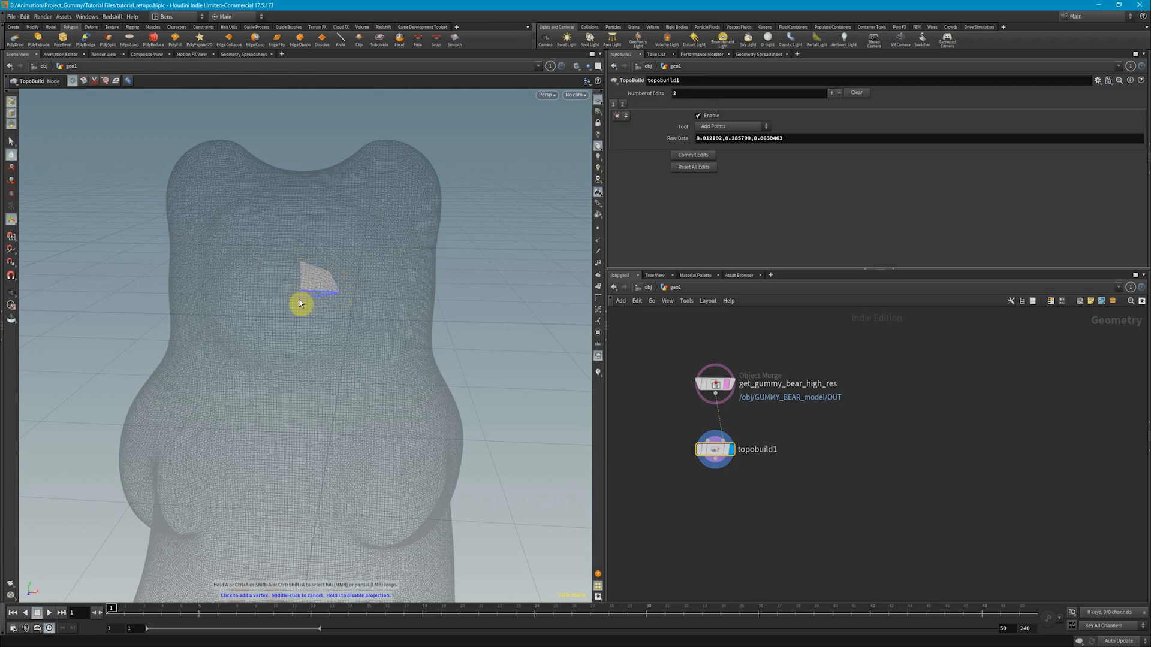
pyautogui.click(339, 316)
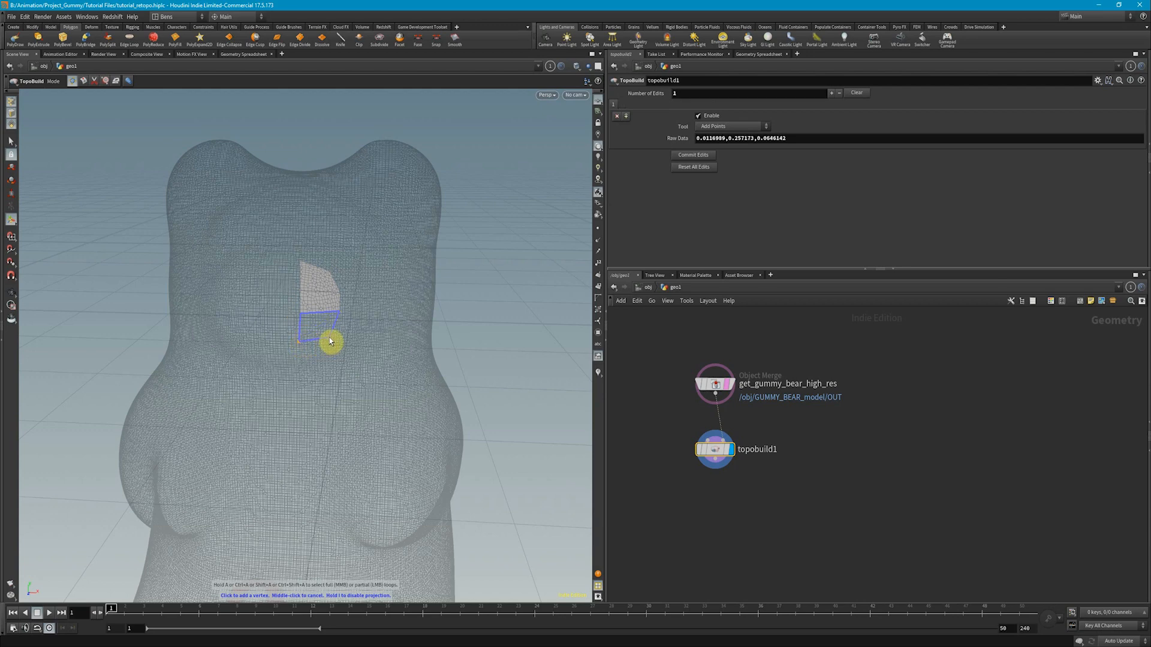
pyautogui.click(349, 337)
pyautogui.write('mir')
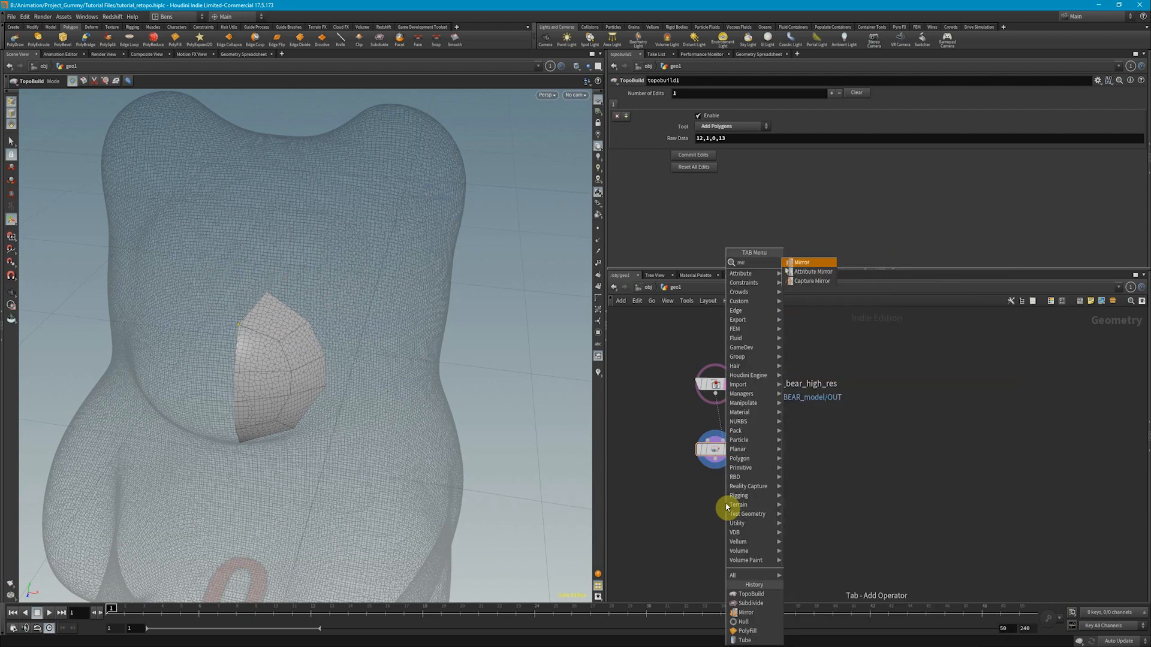
# Add mirror1 below topobuild1, view the mirrored patch, and reselect topobuild1.
pyautogui.click(801, 262)
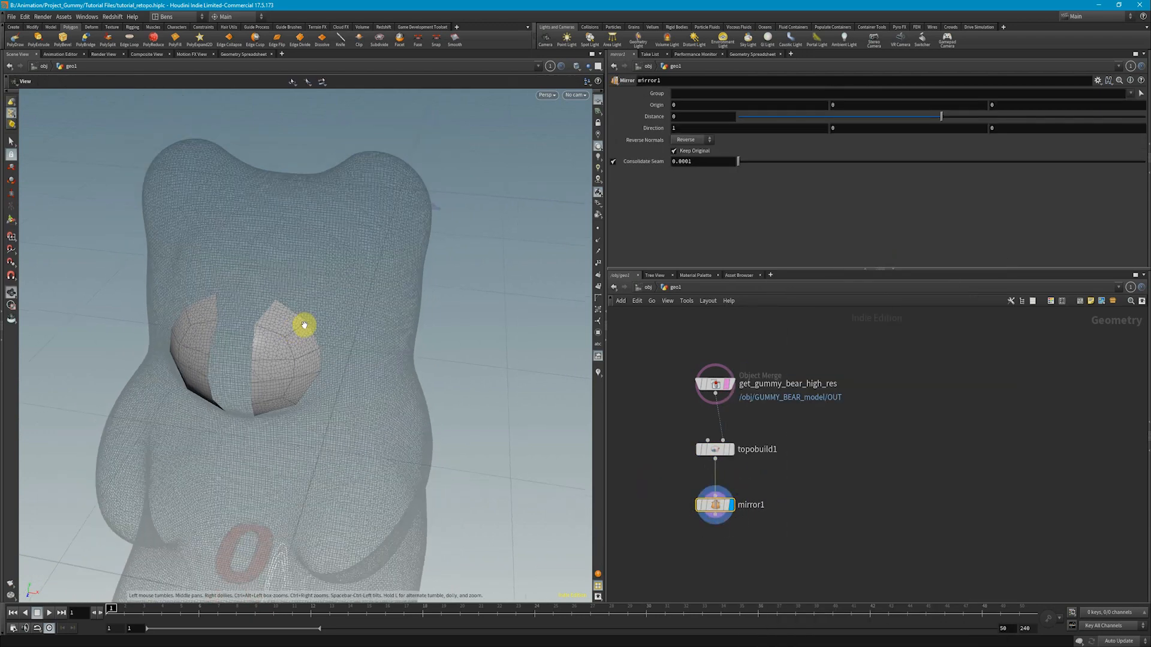
pyautogui.moveTo(303, 325); pyautogui.dragTo(292, 362)
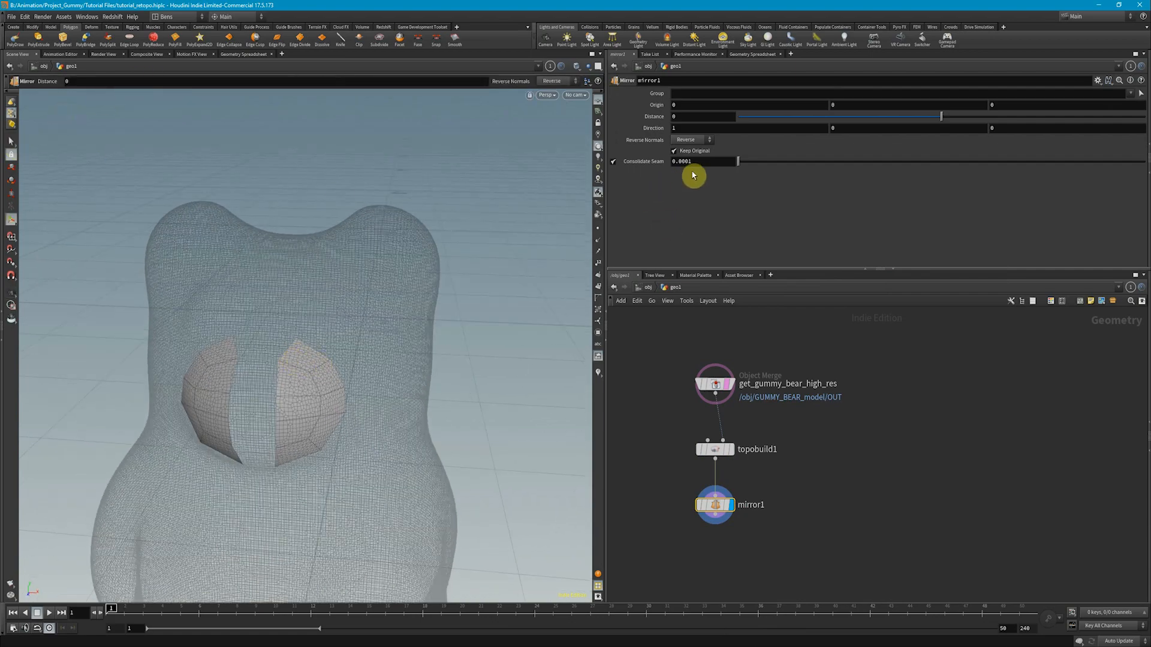
pyautogui.click(694, 161)
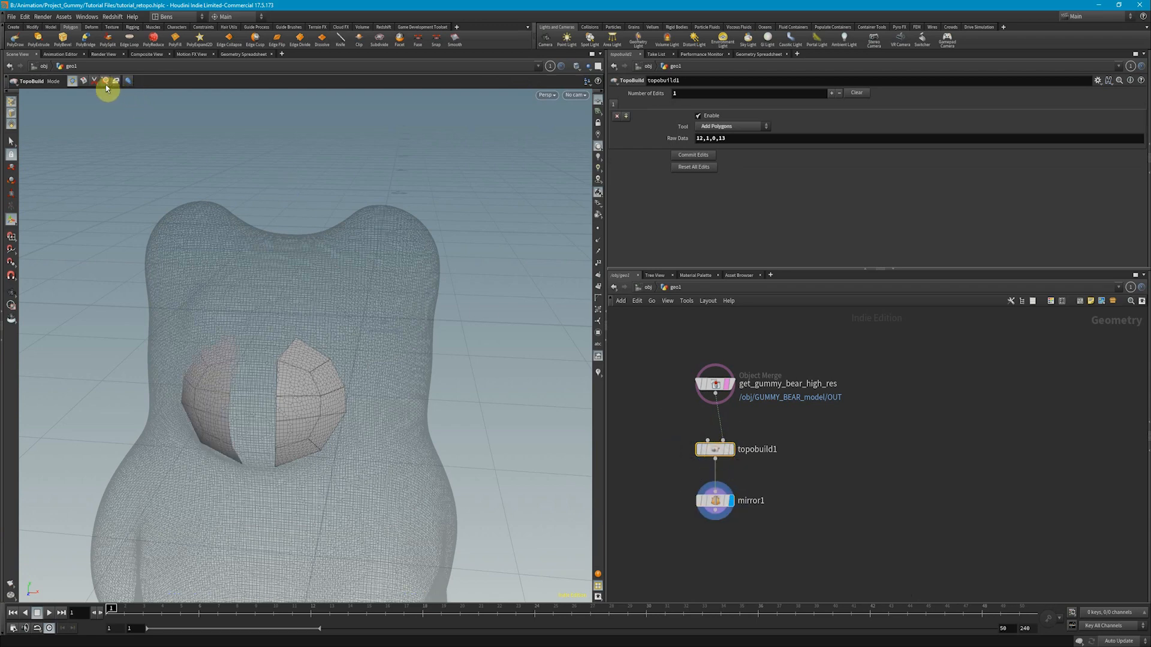
# With Move Points, drag the lower seam points onto the bear's centre line.
pyautogui.click(106, 80)
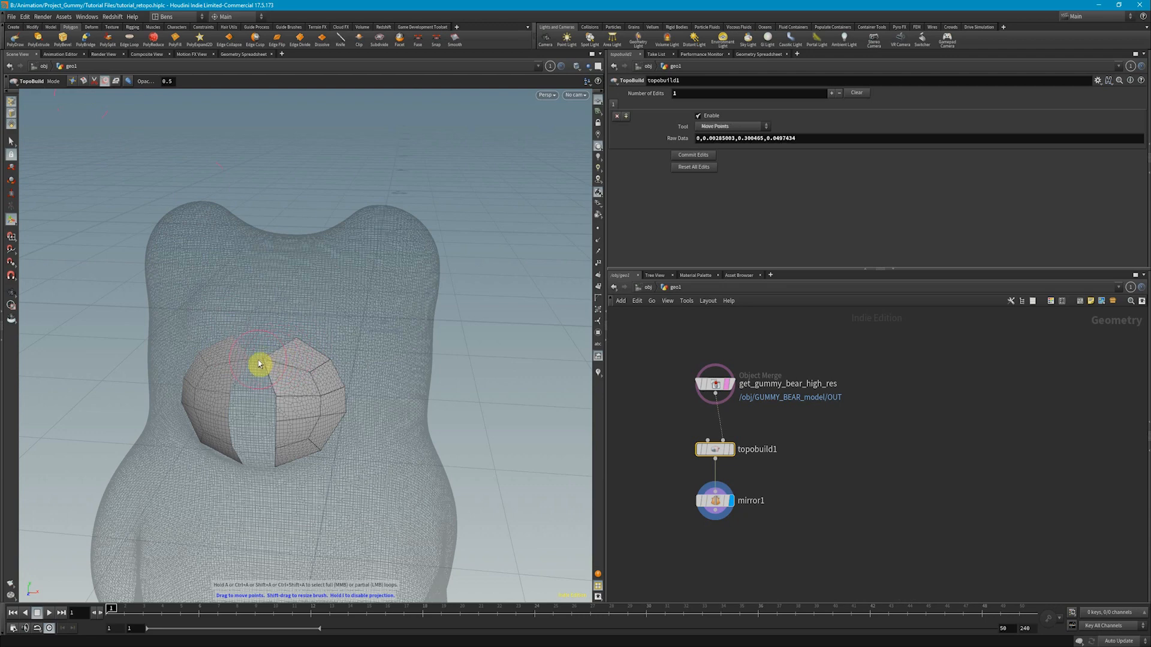
pyautogui.moveTo(261, 363); pyautogui.dragTo(270, 363)
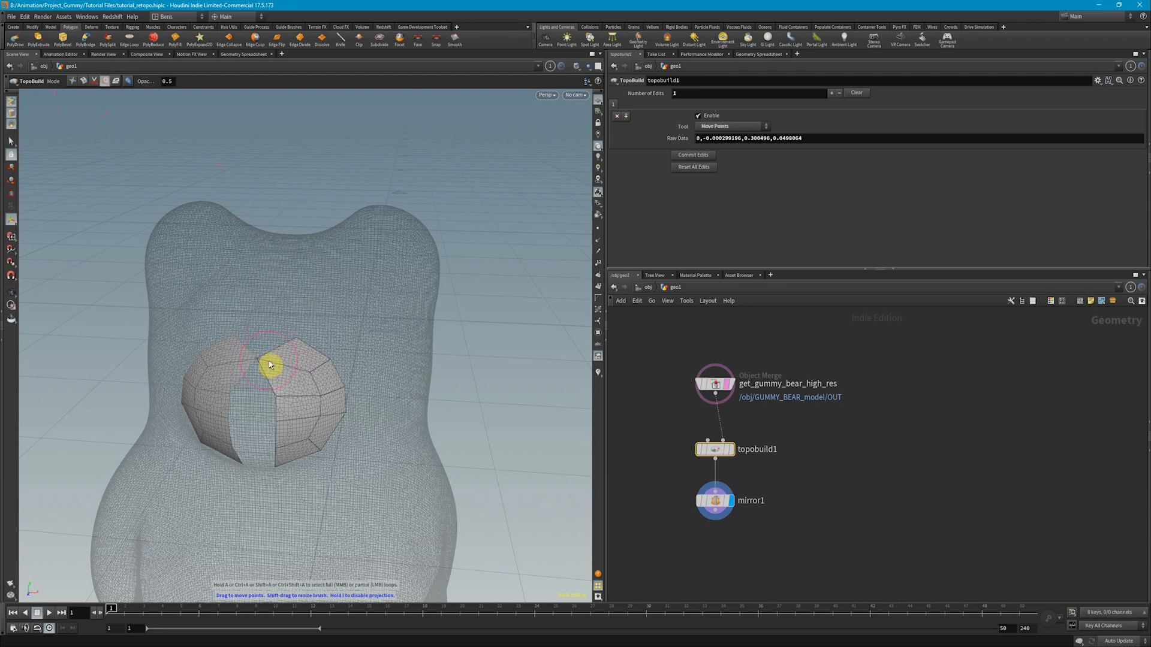
pyautogui.moveTo(271, 366); pyautogui.dragTo(250, 398)
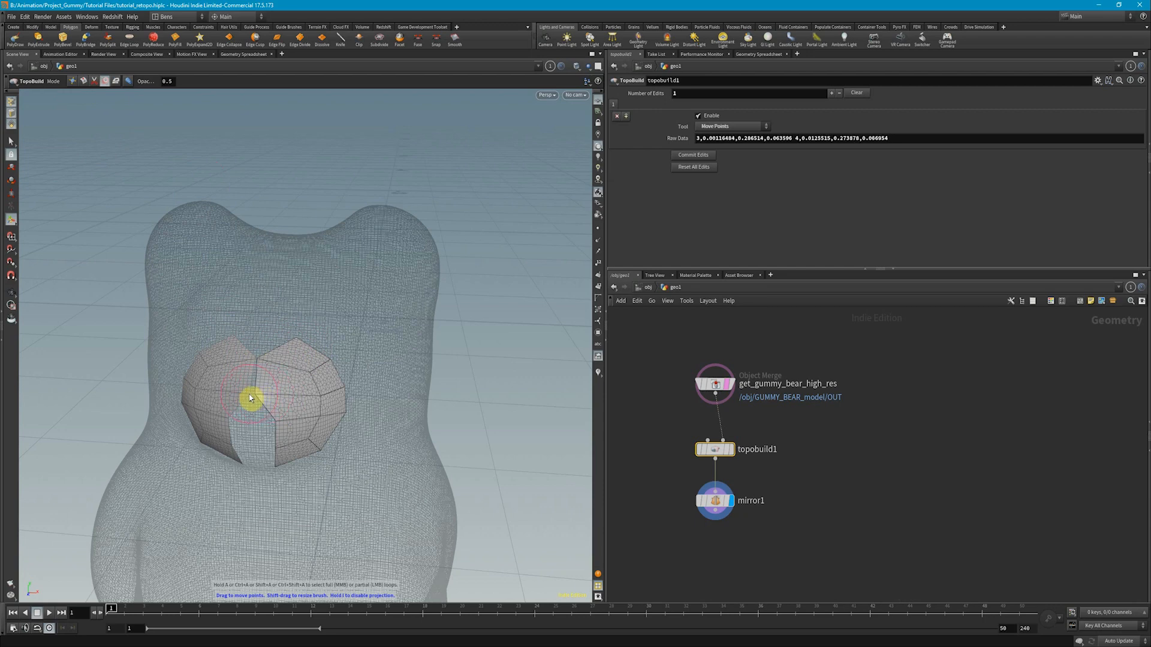
pyautogui.moveTo(250, 397); pyautogui.dragTo(272, 424)
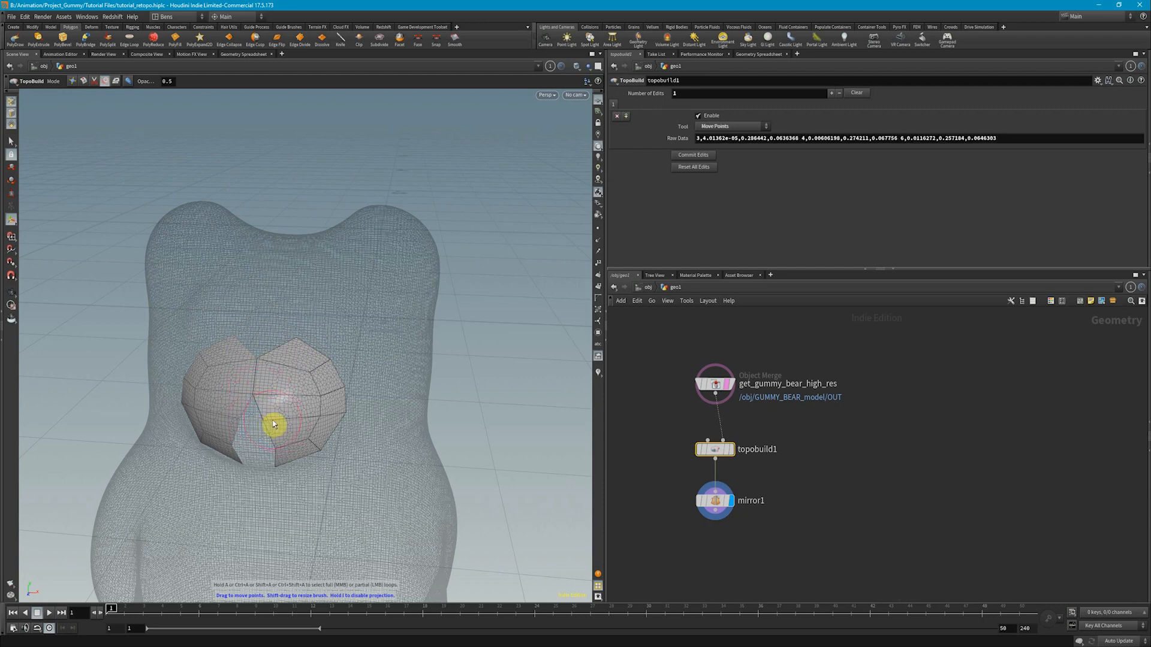
pyautogui.moveTo(274, 424); pyautogui.dragTo(281, 454)
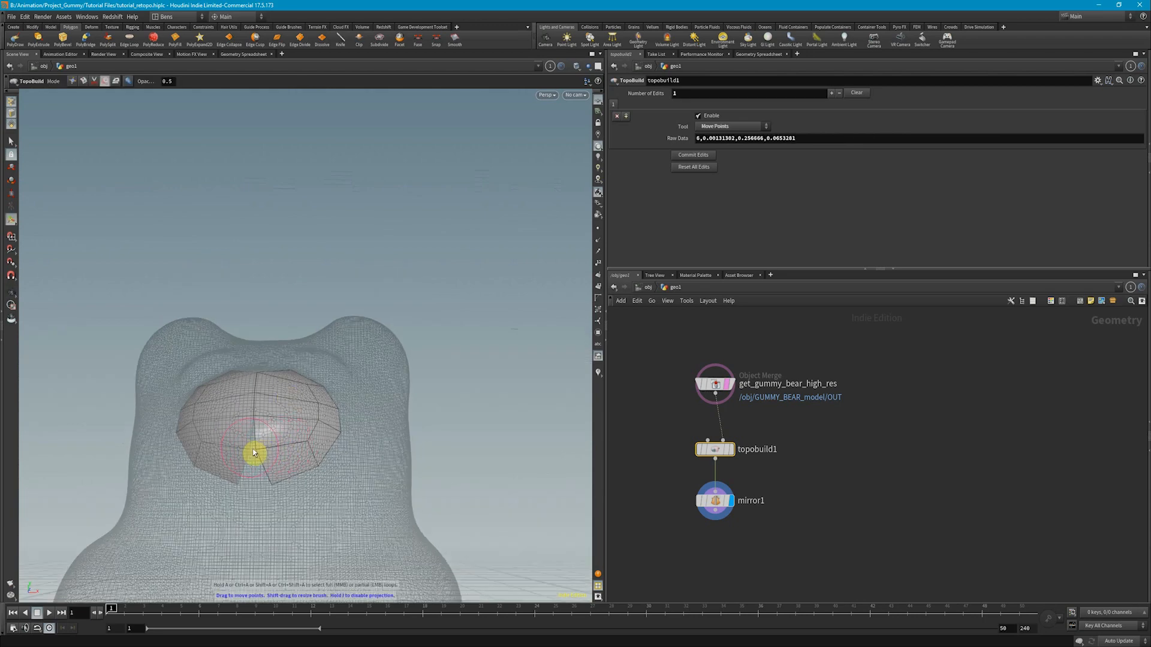
pyautogui.moveTo(253, 453); pyautogui.dragTo(270, 483)
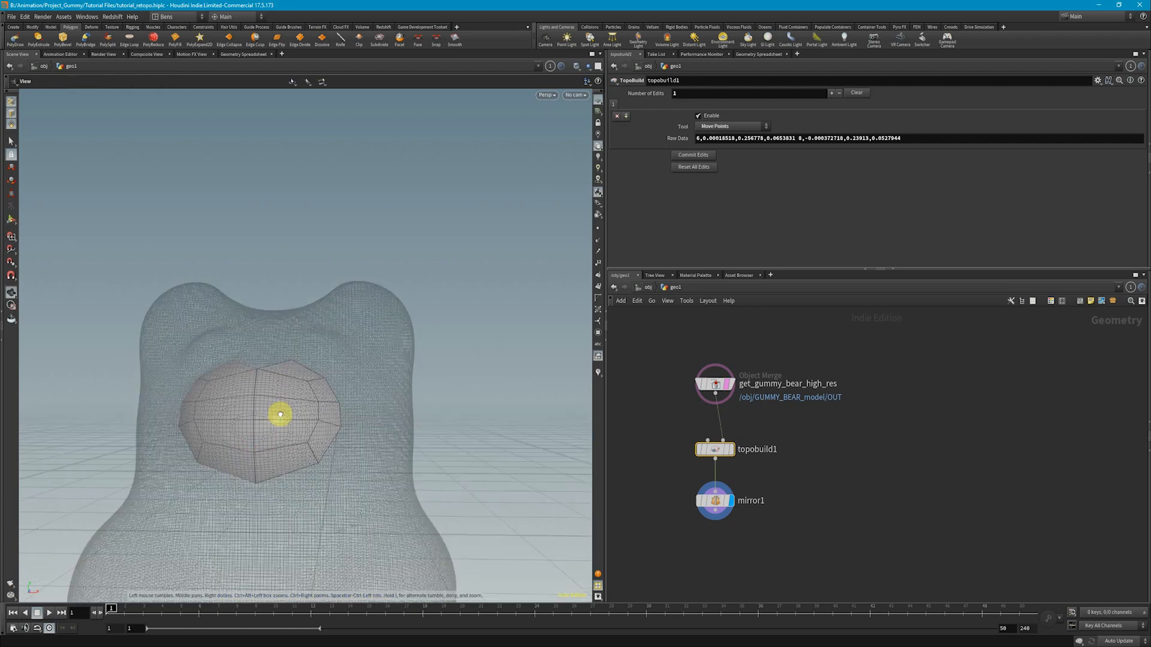
# Orbit to check the join, then align the top centre and upper edge points.
pyautogui.moveTo(281, 415); pyautogui.dragTo(251, 345)
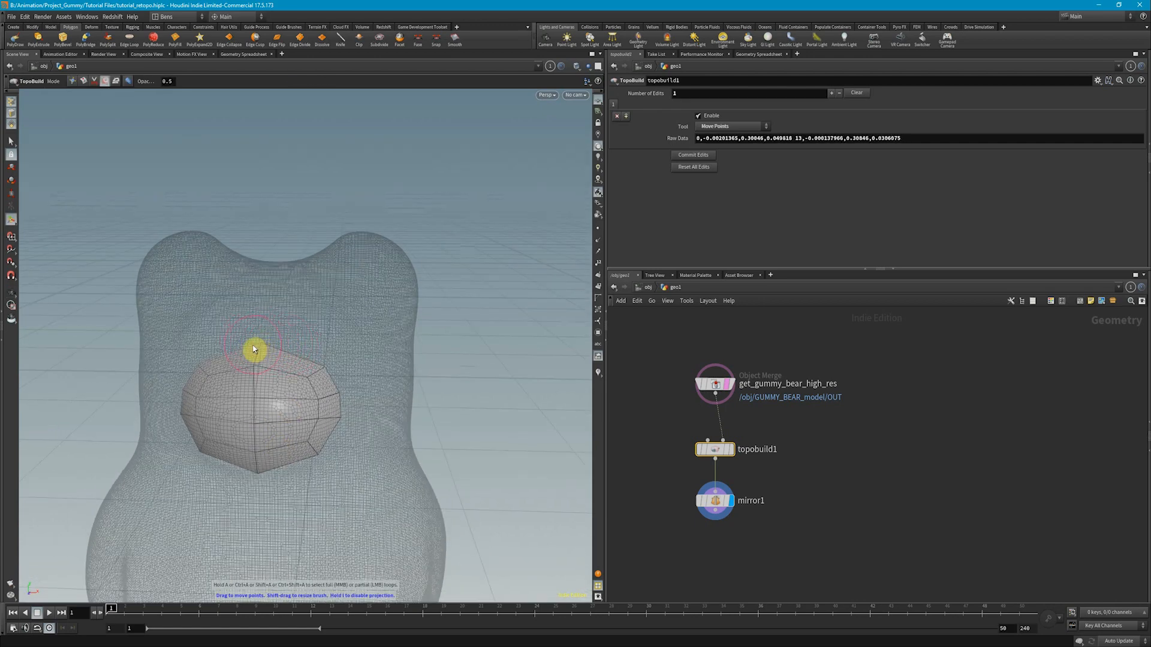
pyautogui.moveTo(253, 349); pyautogui.dragTo(263, 373)
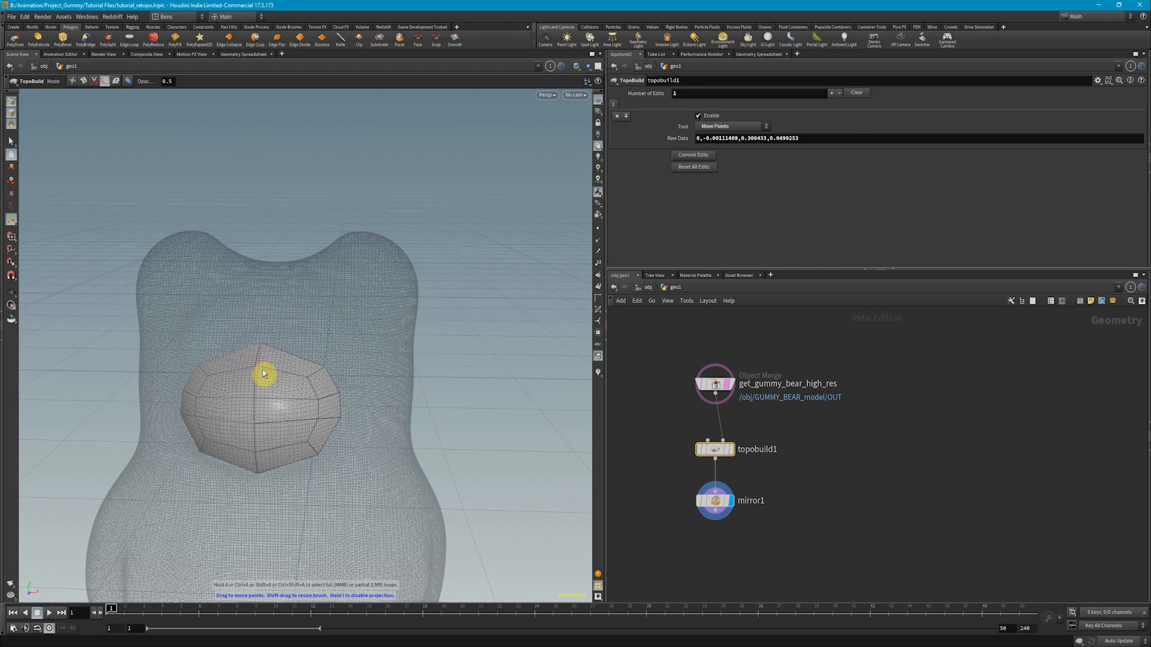
pyautogui.moveTo(262, 373); pyautogui.dragTo(255, 369)
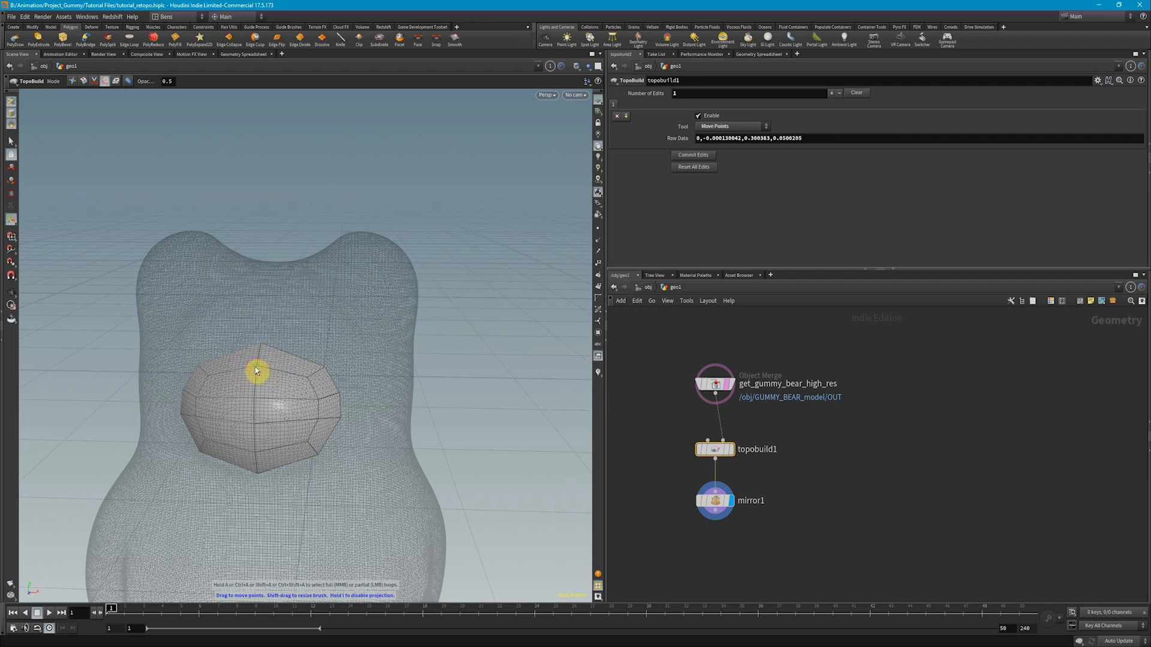
pyautogui.moveTo(256, 370); pyautogui.dragTo(324, 331)
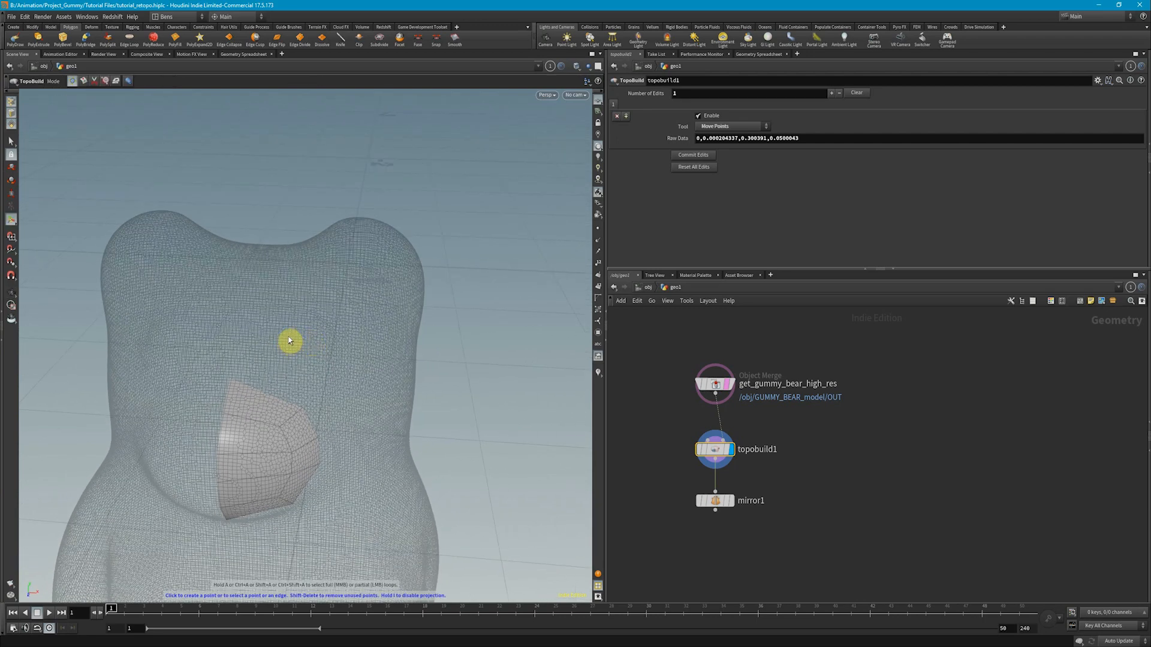
# Place a ring of new points on the upper chest above the belly patch.
pyautogui.click(309, 324)
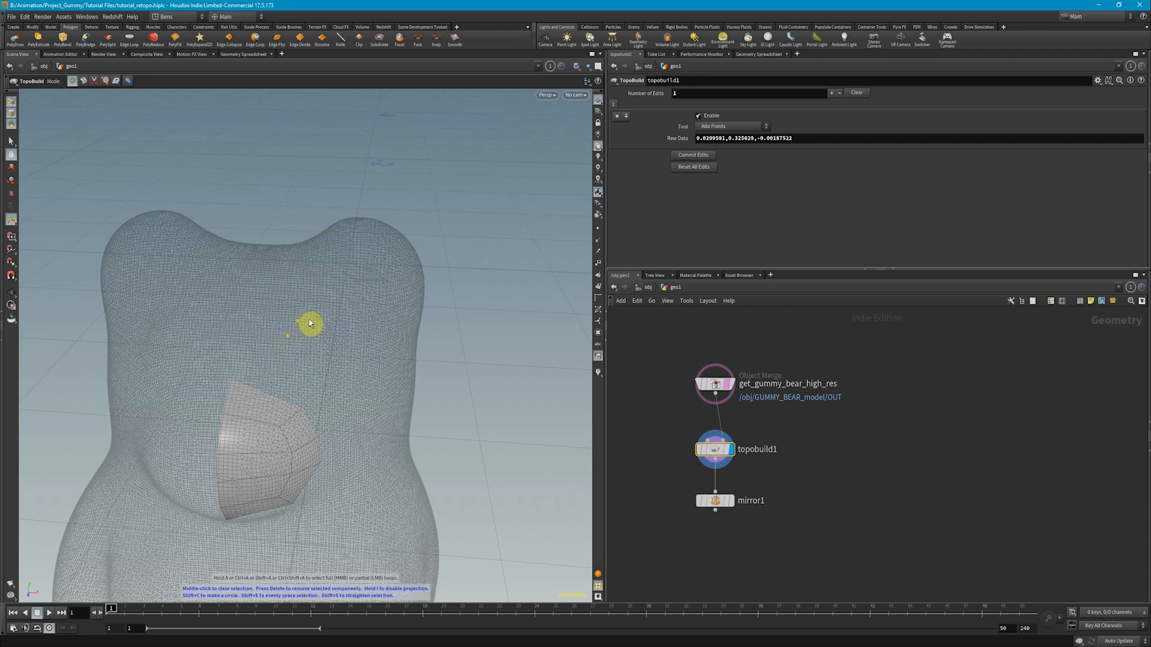
pyautogui.click(325, 344)
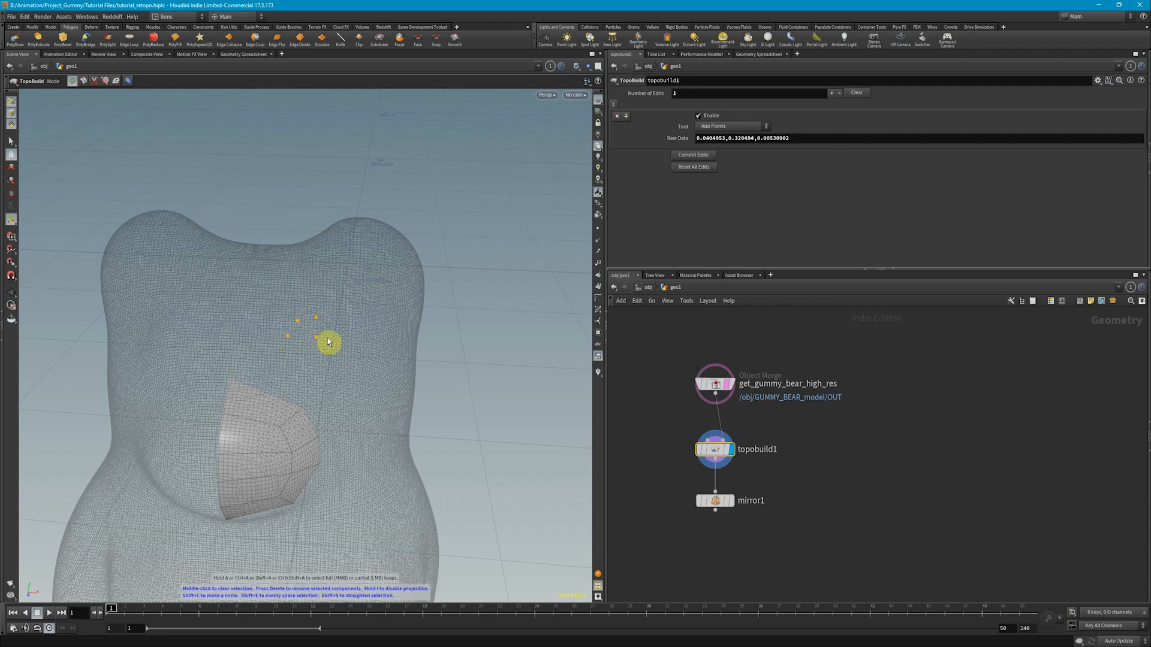
pyautogui.click(327, 392)
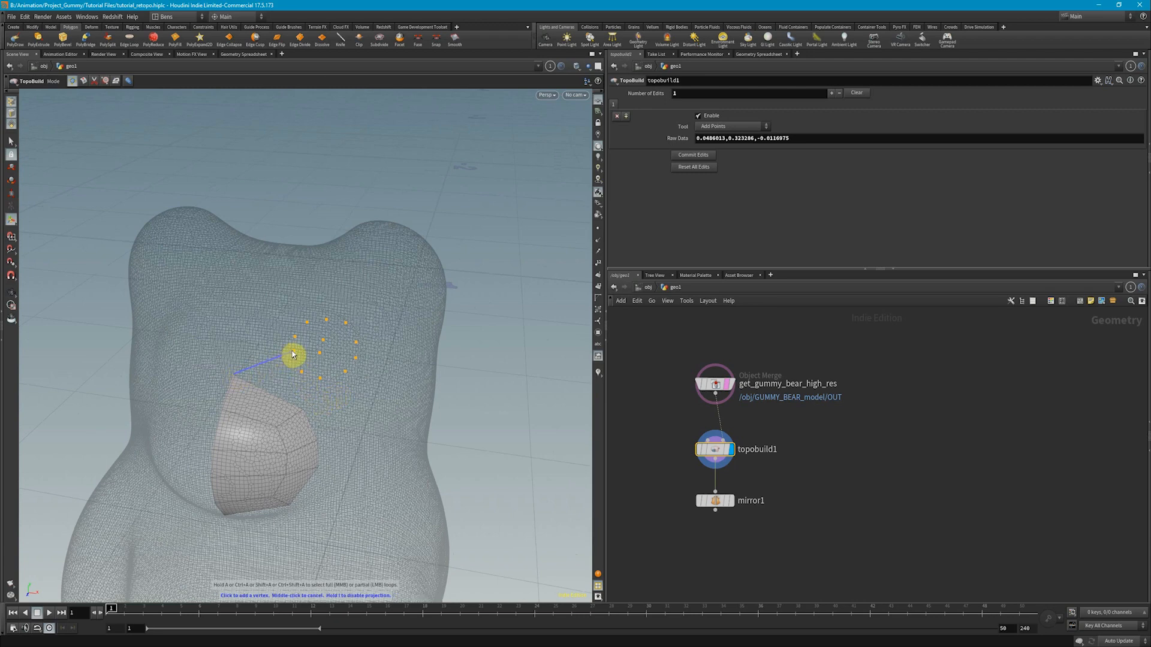
pyautogui.click(302, 406)
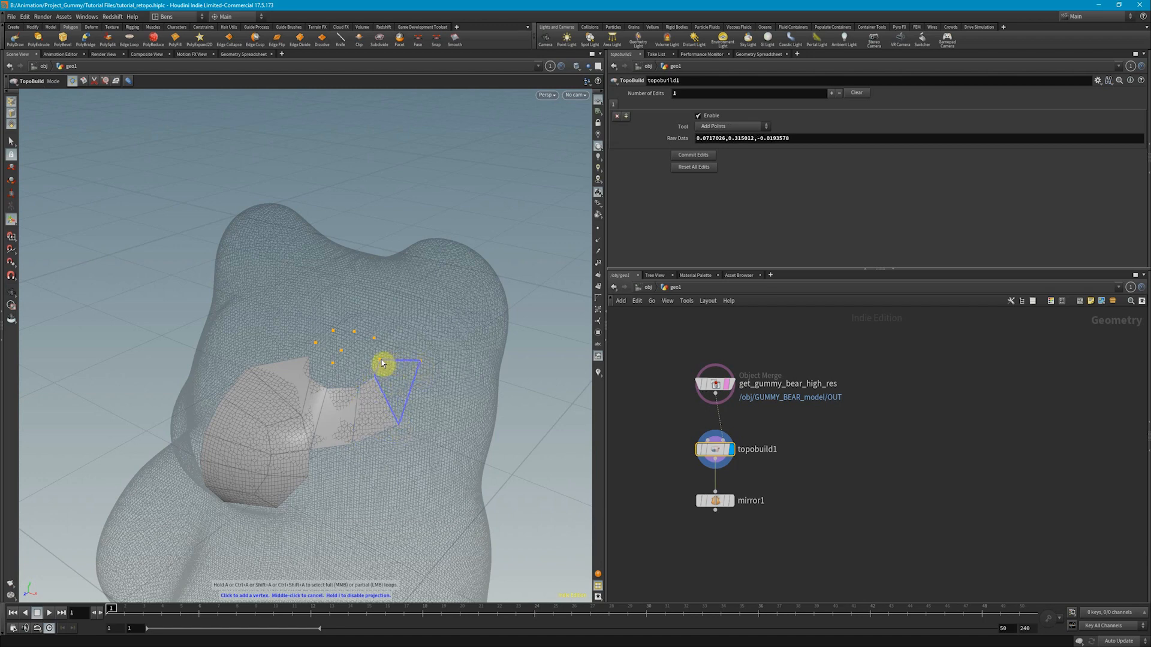
# Add quads joining the chest ring points to the existing belly patch.
pyautogui.click(374, 344)
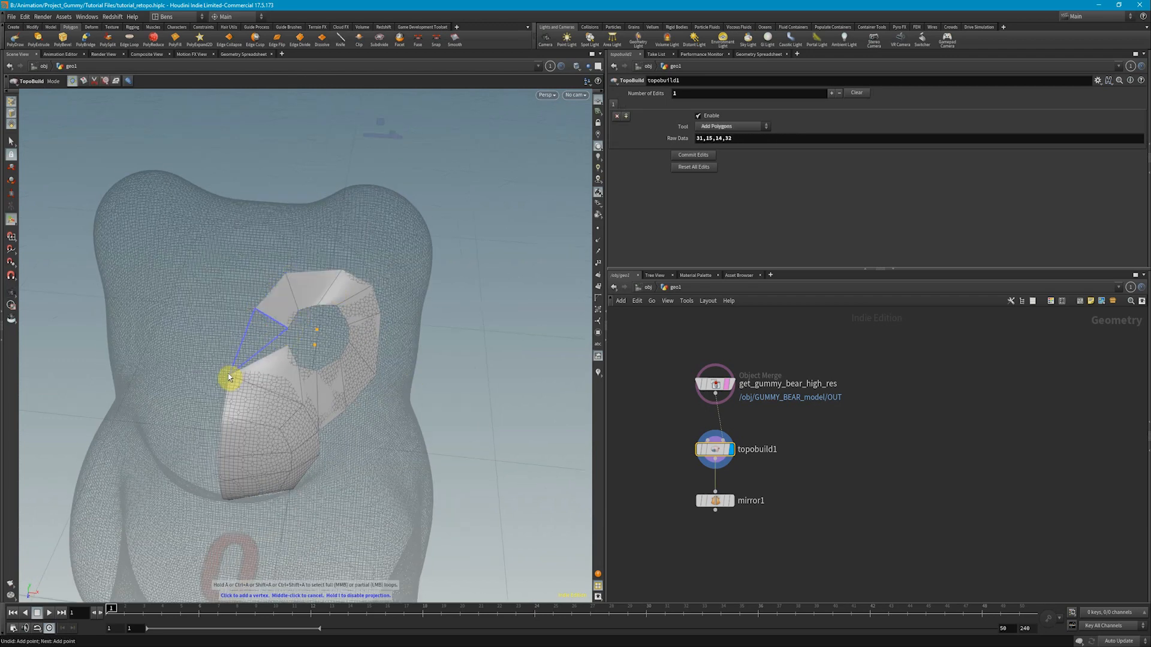
pyautogui.click(318, 356)
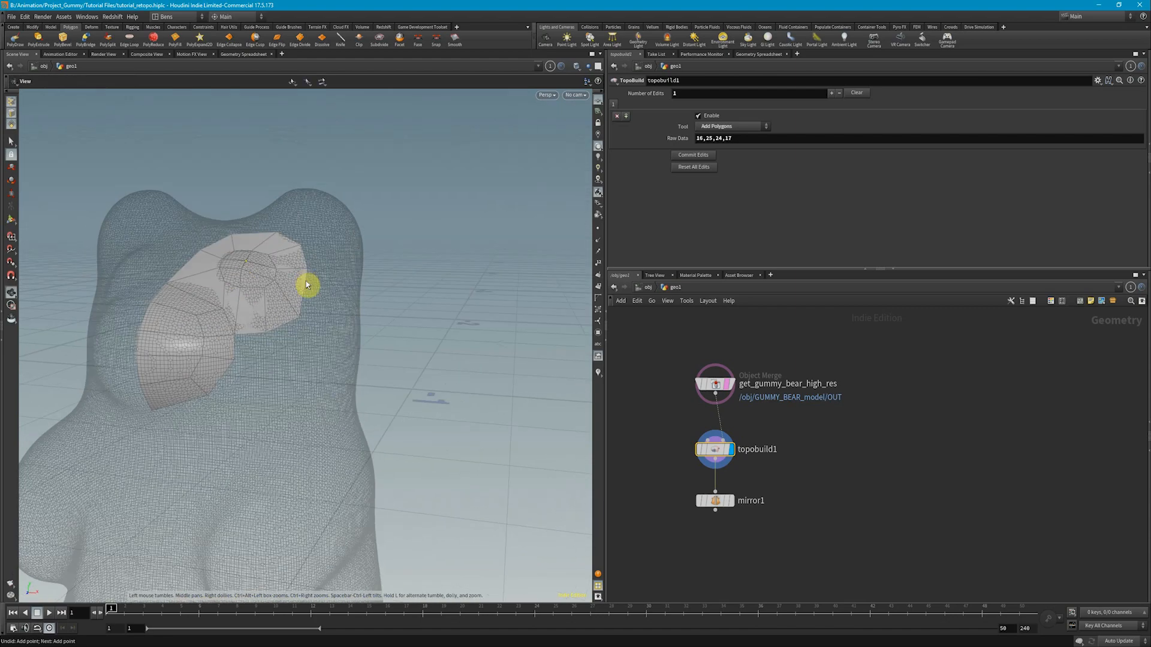
pyautogui.moveTo(307, 286); pyautogui.dragTo(215, 396)
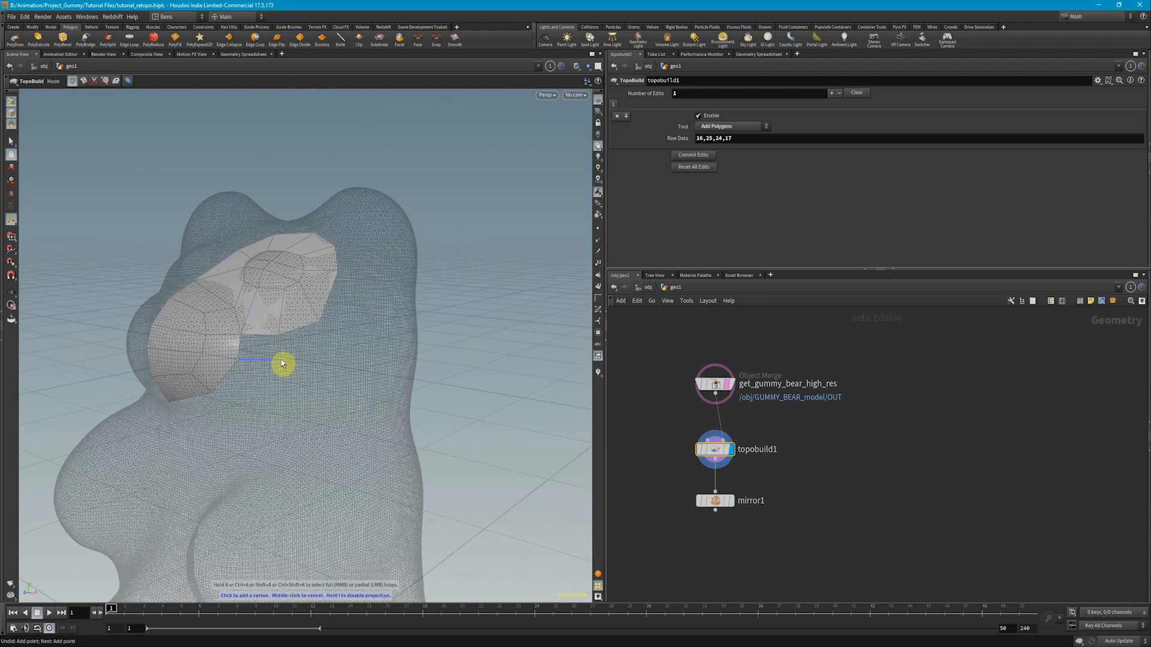
pyautogui.click(235, 342)
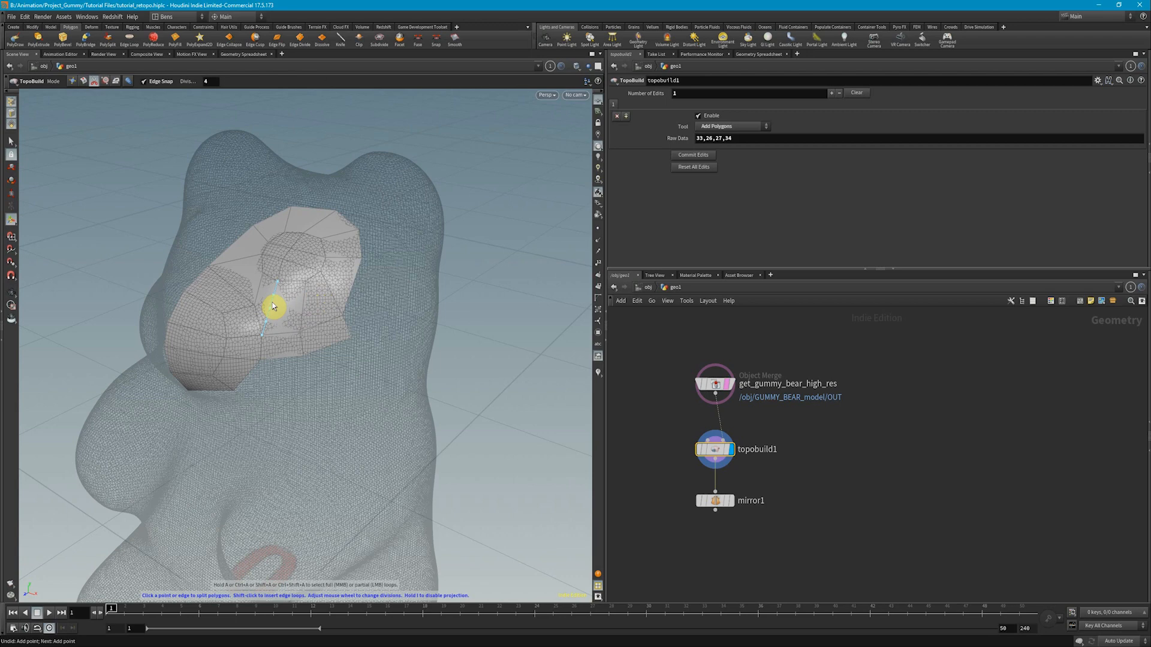
# Brush-relax the patch points around the chest ring, then orbit to inspect the head.
pyautogui.scroll(-3)
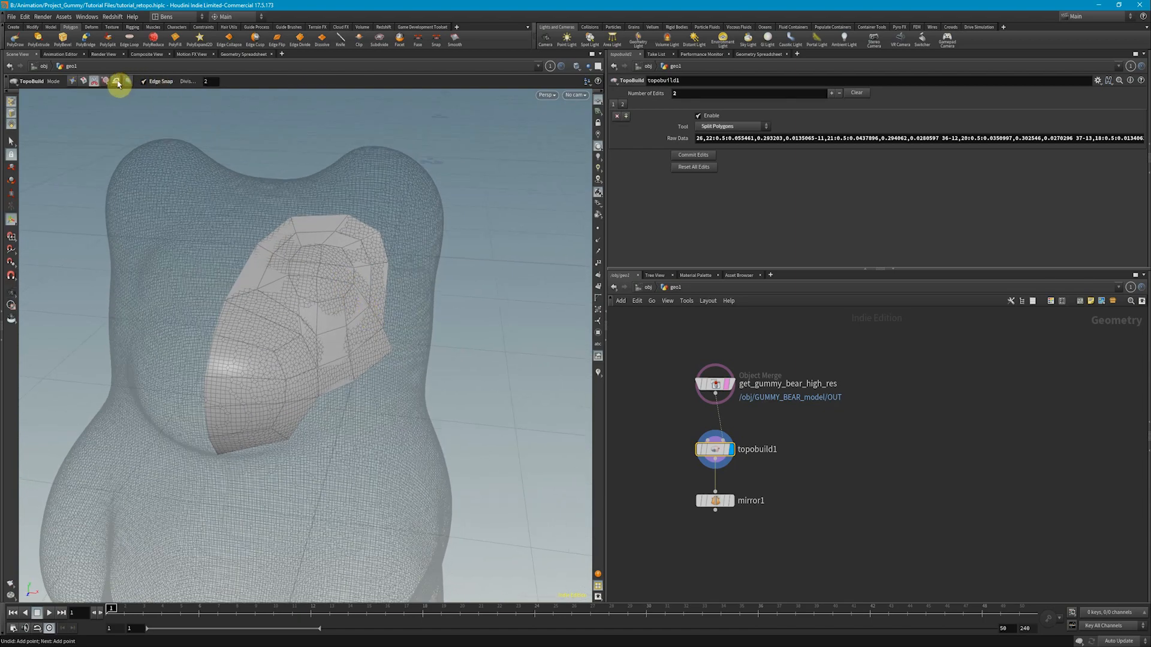
pyautogui.click(115, 81)
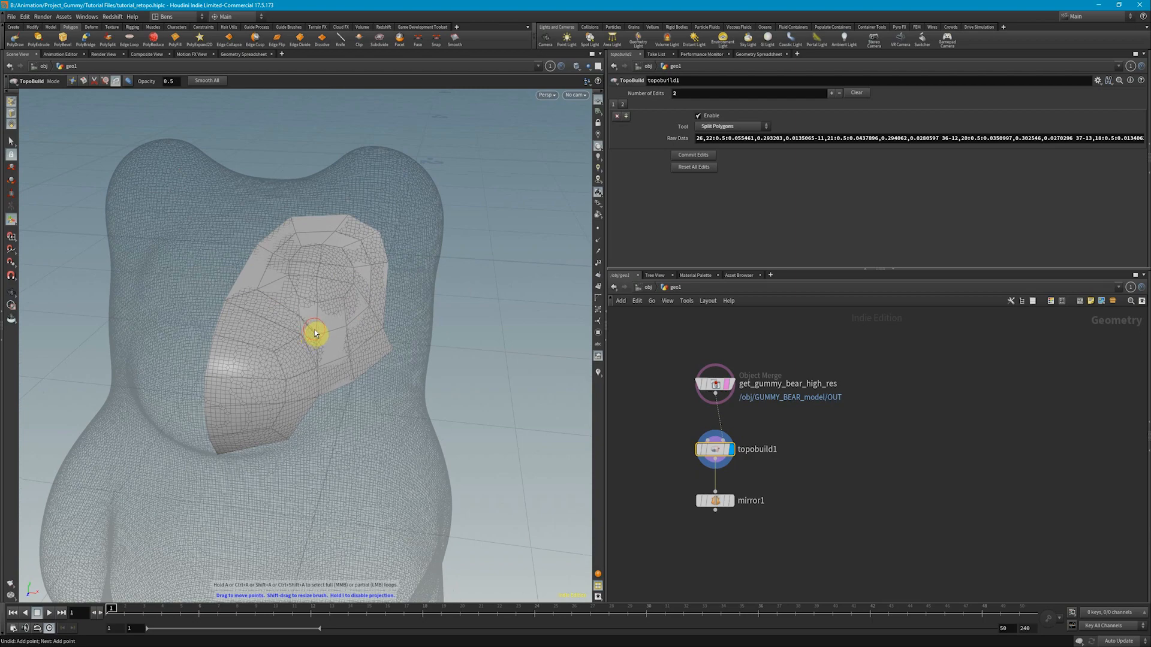
pyautogui.moveTo(316, 332); pyautogui.dragTo(321, 332)
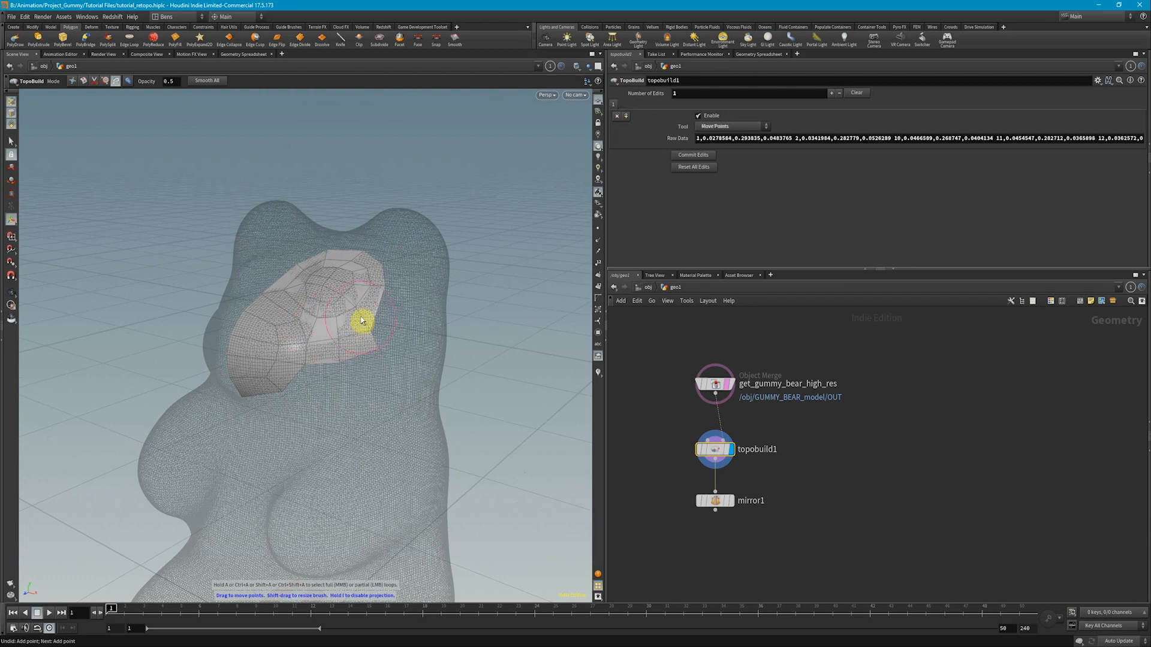
pyautogui.moveTo(363, 323); pyautogui.dragTo(320, 379)
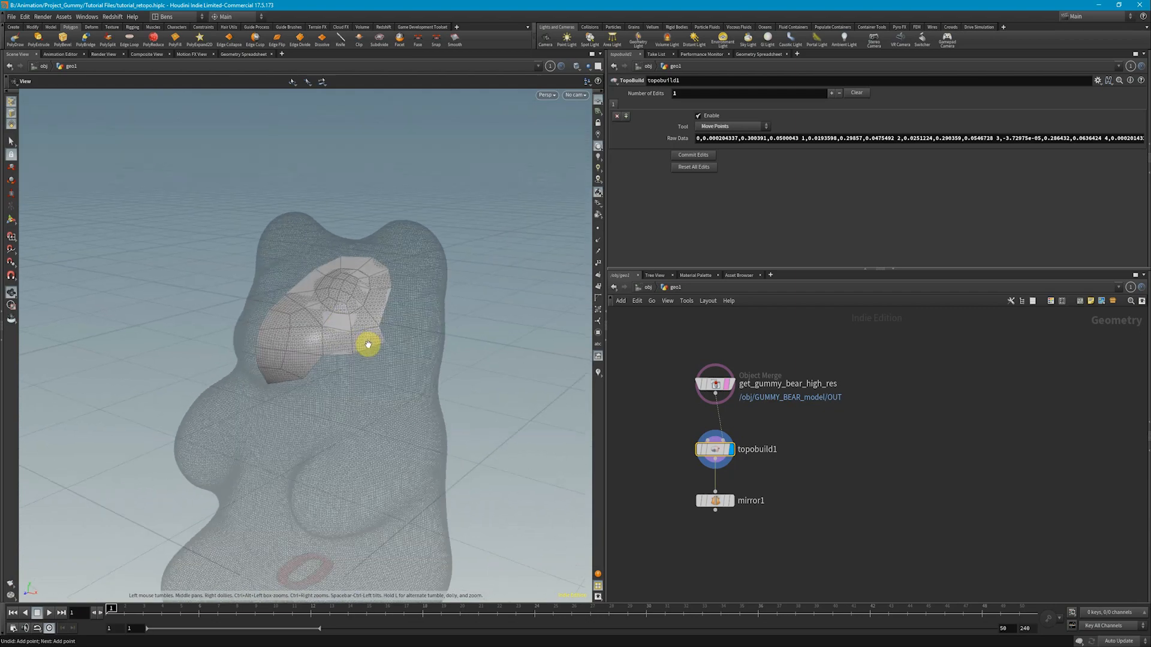
pyautogui.moveTo(366, 344); pyautogui.dragTo(424, 337)
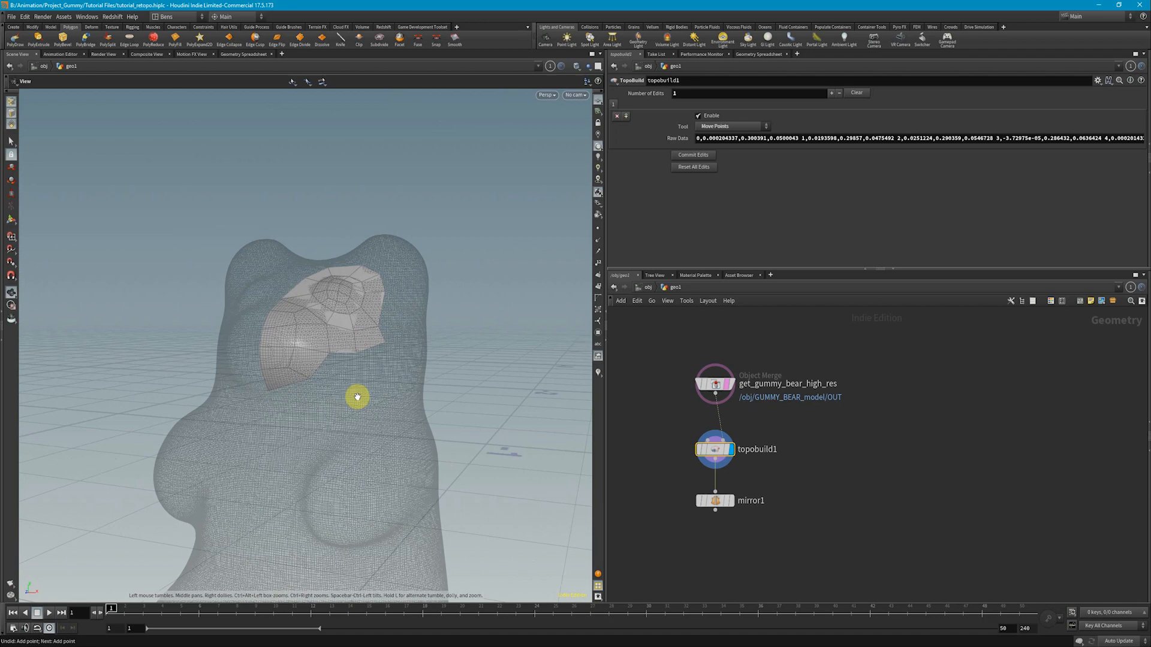
pyautogui.moveTo(357, 396); pyautogui.dragTo(374, 392)
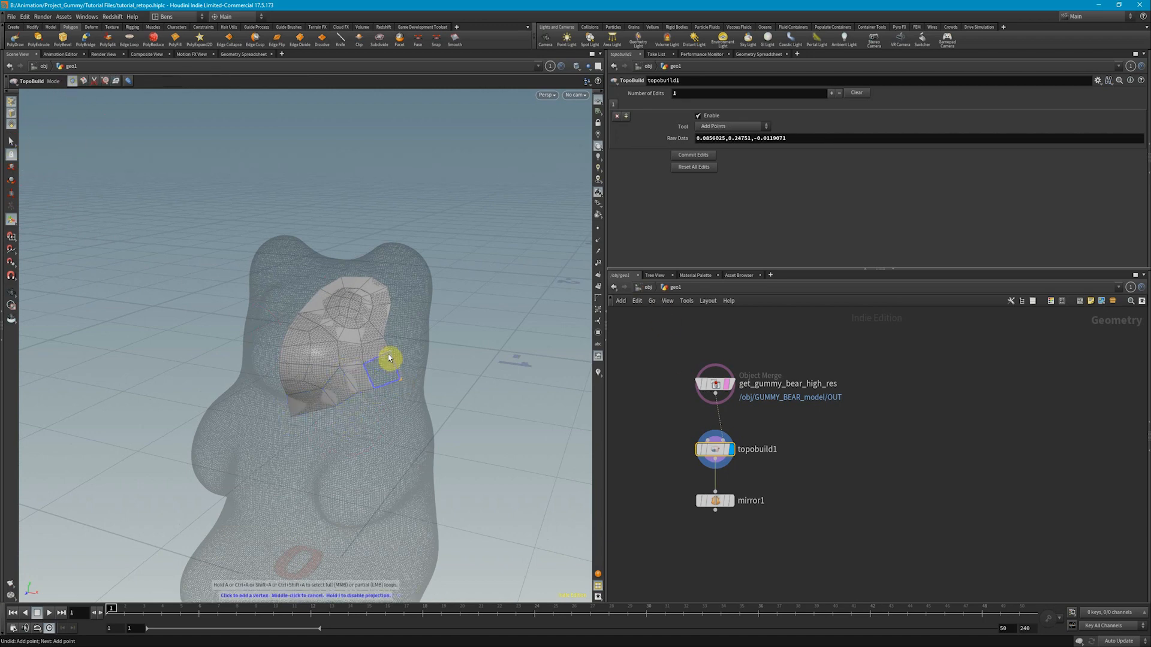
# Add another head point, then display mirror1 to show the patch on both sides.
pyautogui.click(389, 358)
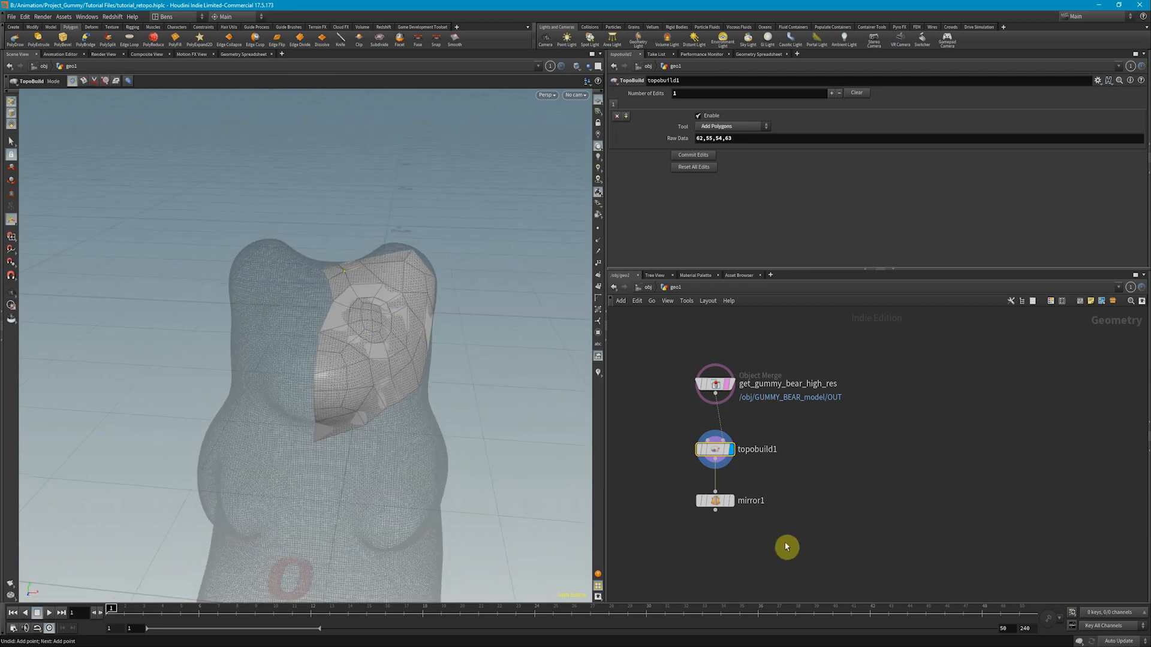
pyautogui.click(715, 500)
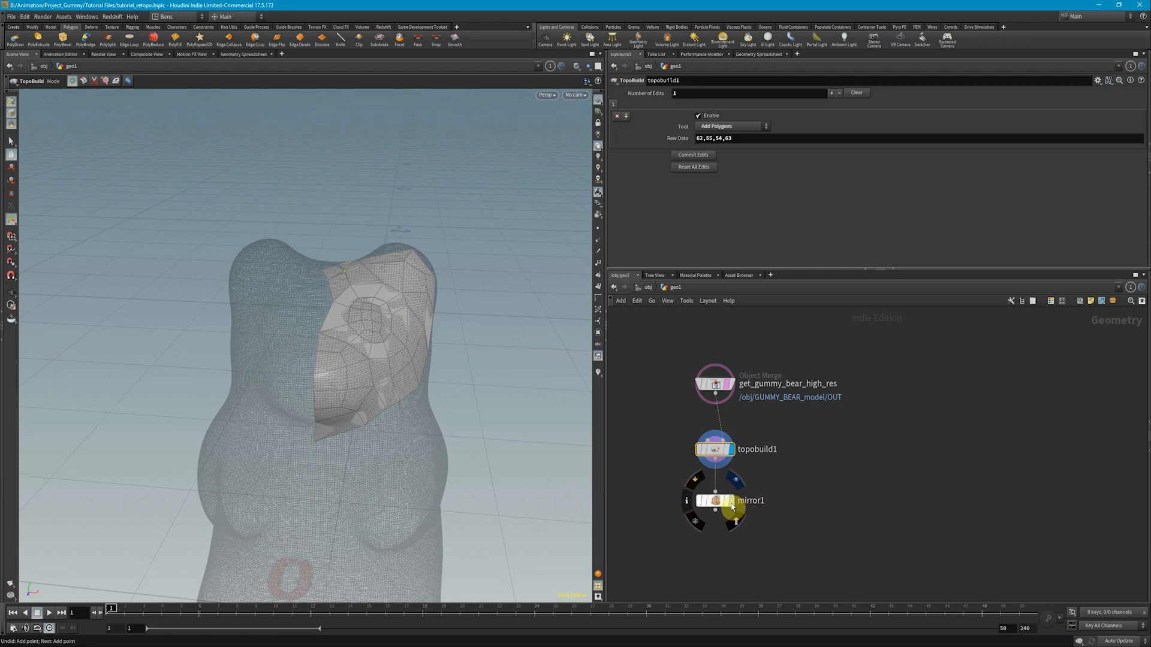
pyautogui.click(712, 501)
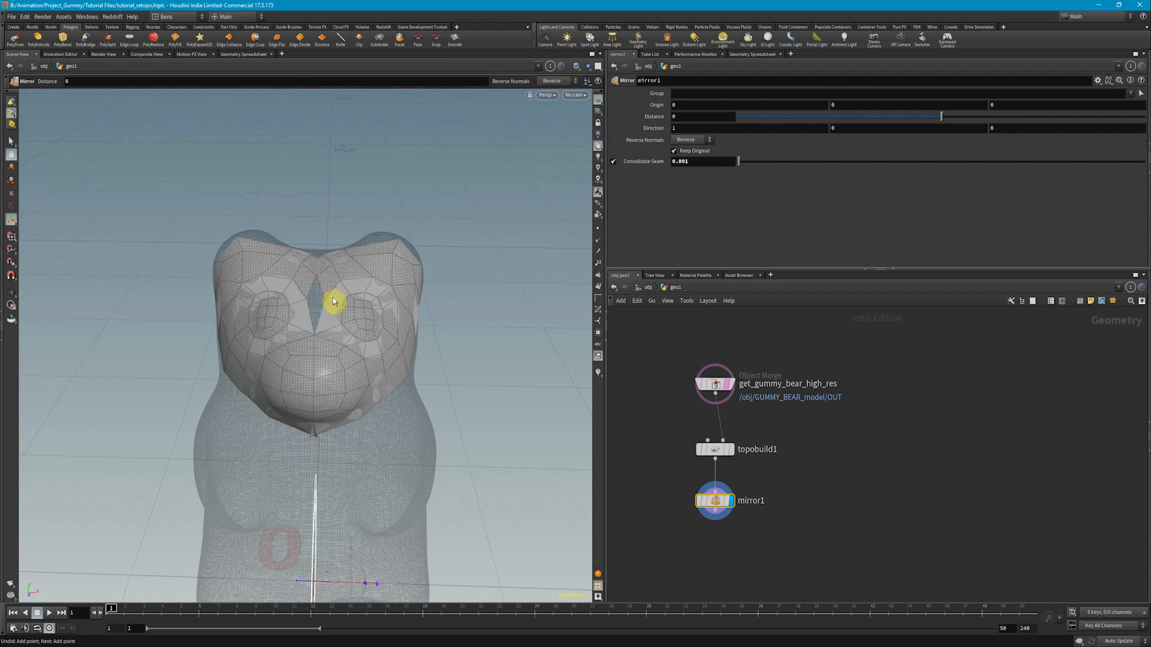
# Drag topobuild1's forehead and between-the-eyes points onto the mirror centre line.
pyautogui.click(713, 449)
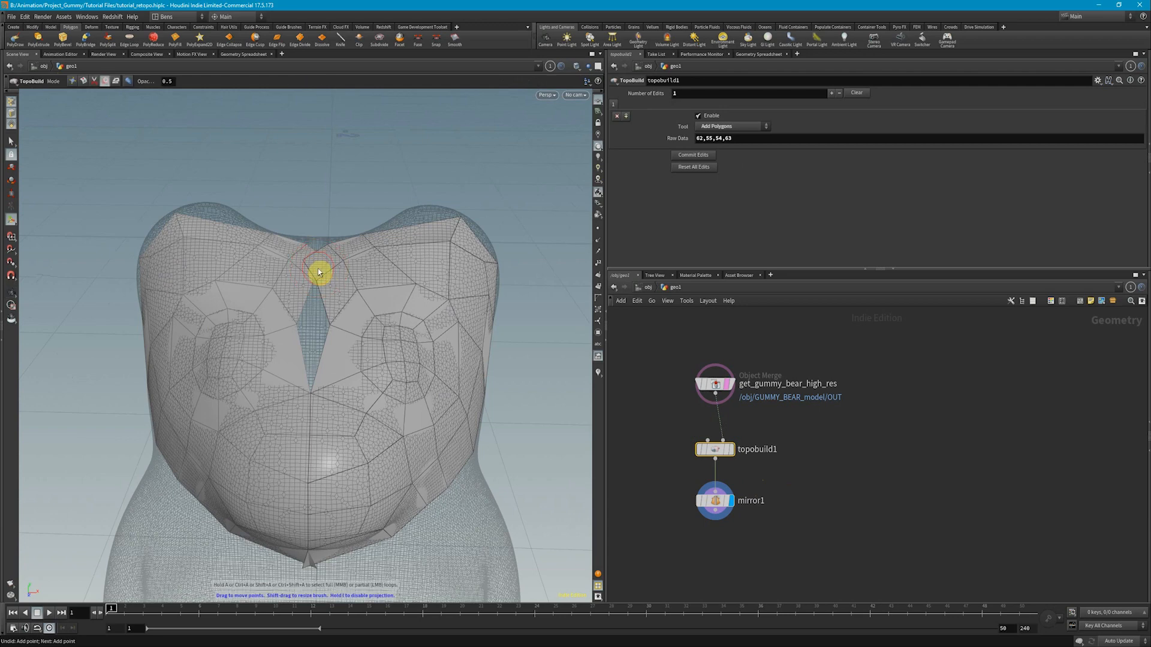
pyautogui.moveTo(318, 271); pyautogui.dragTo(345, 256)
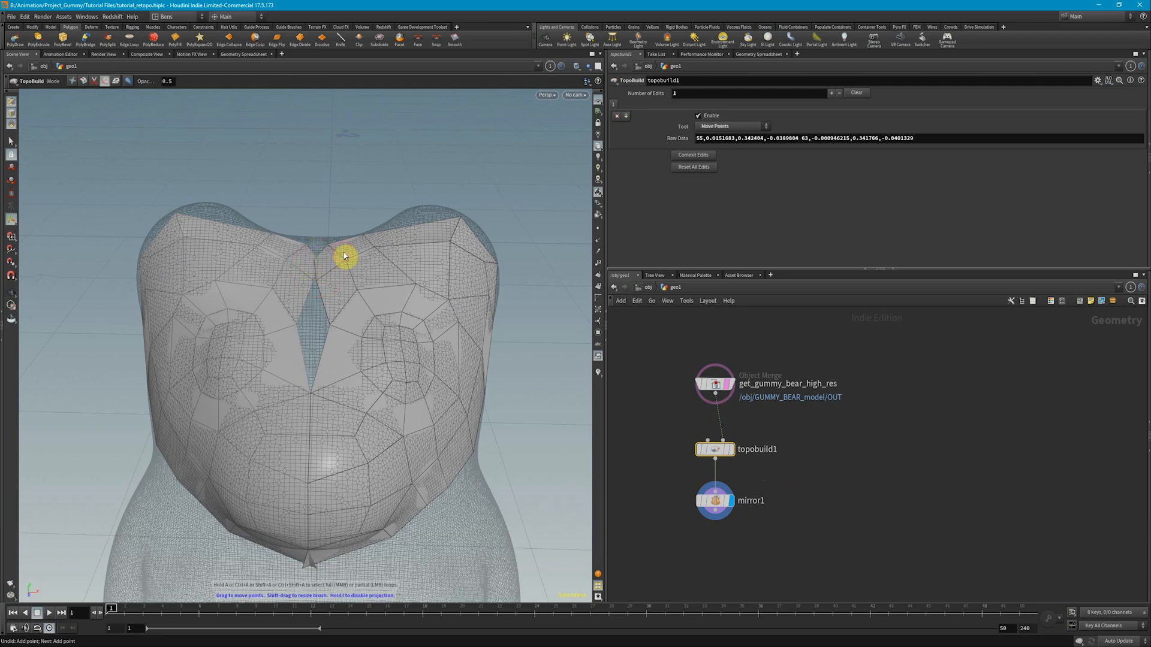
pyautogui.moveTo(345, 256); pyautogui.dragTo(318, 238)
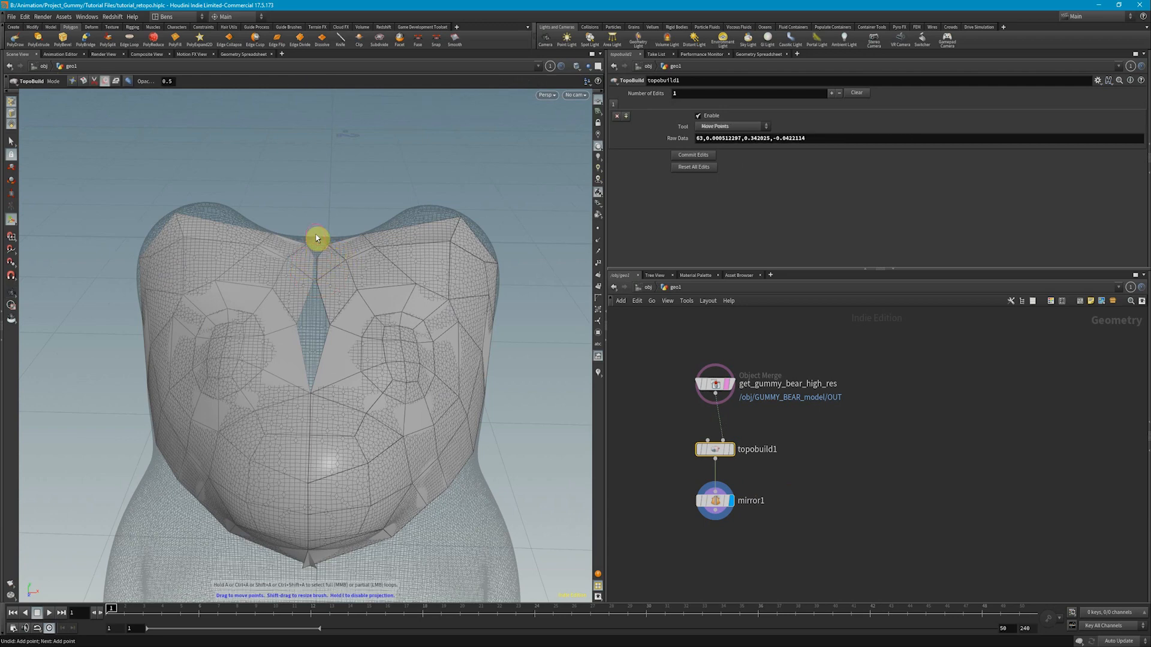
pyautogui.moveTo(317, 238); pyautogui.dragTo(334, 251)
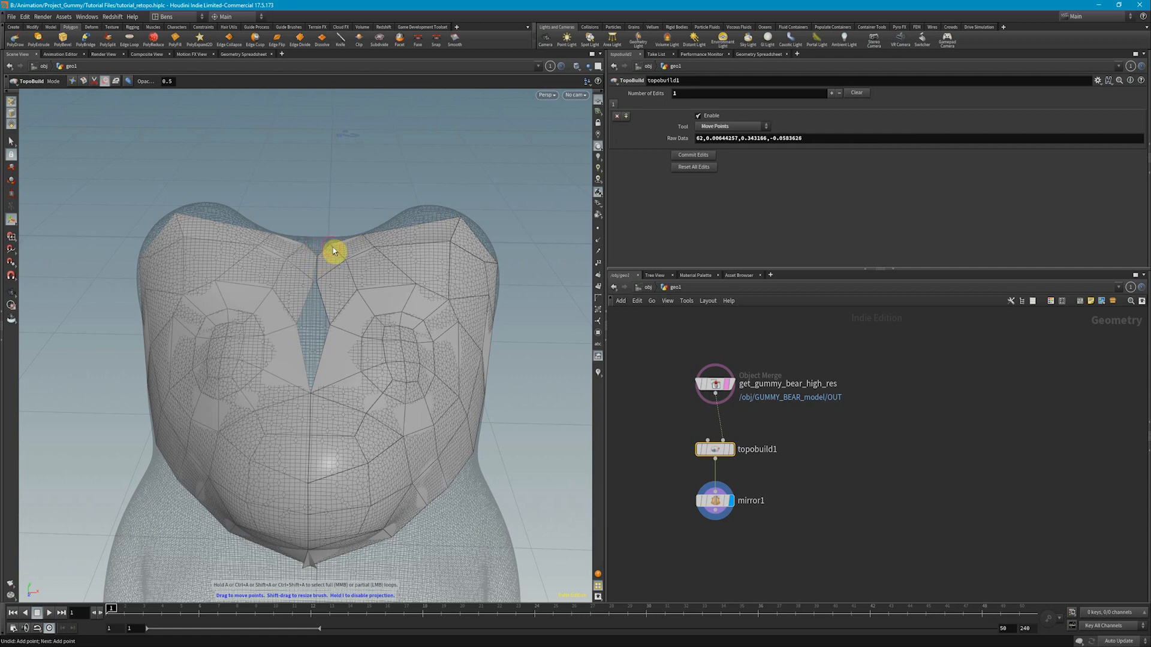
pyautogui.moveTo(331, 249); pyautogui.dragTo(332, 340)
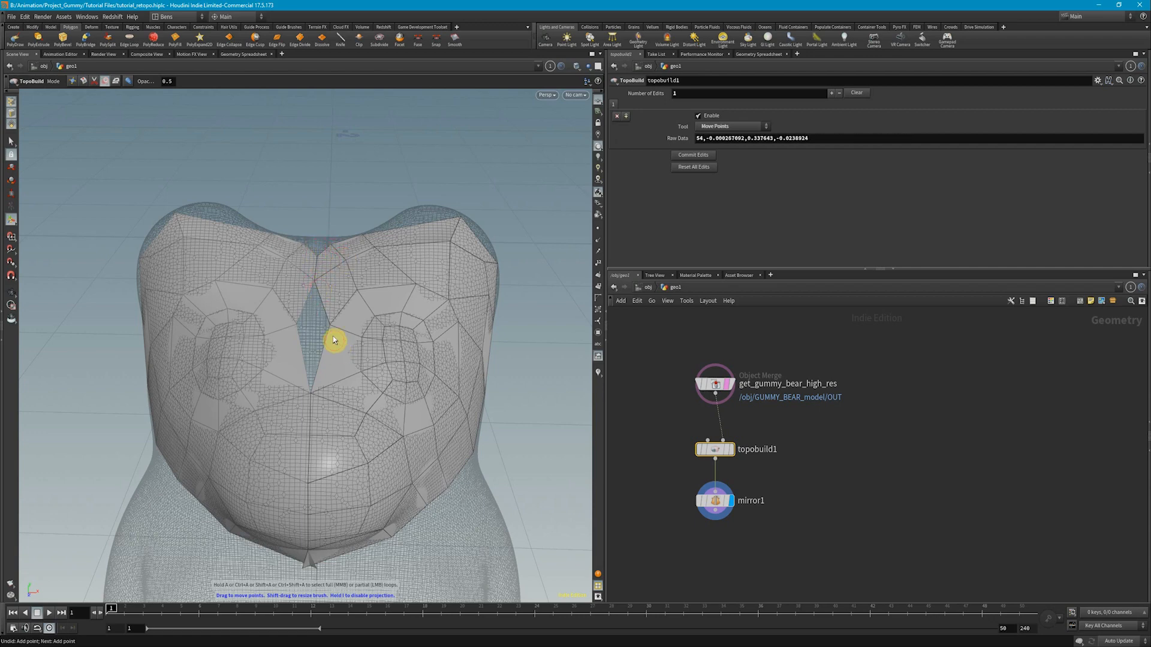
pyautogui.moveTo(334, 340); pyautogui.dragTo(324, 328)
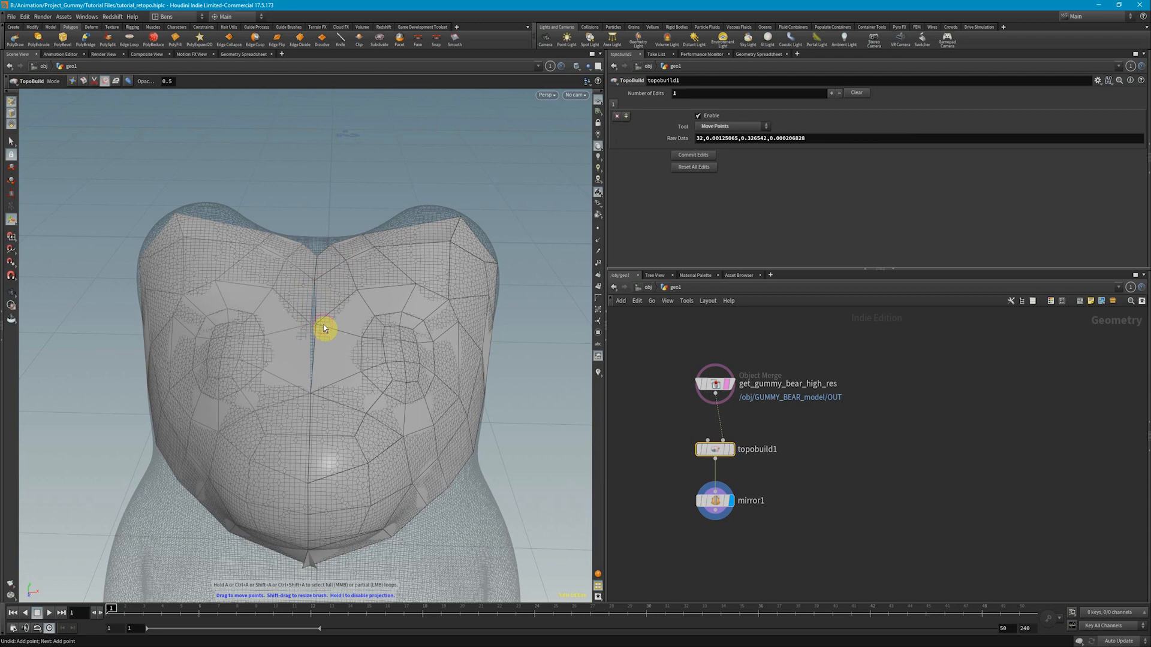
pyautogui.moveTo(324, 328); pyautogui.dragTo(318, 386)
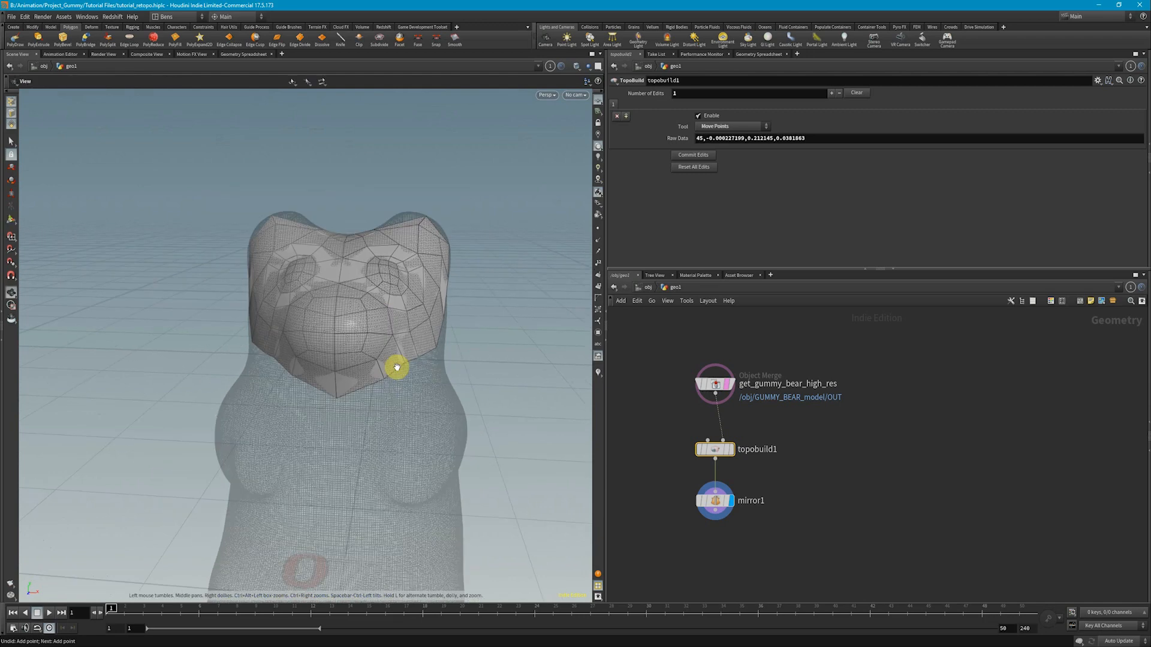
pyautogui.press('Tab')
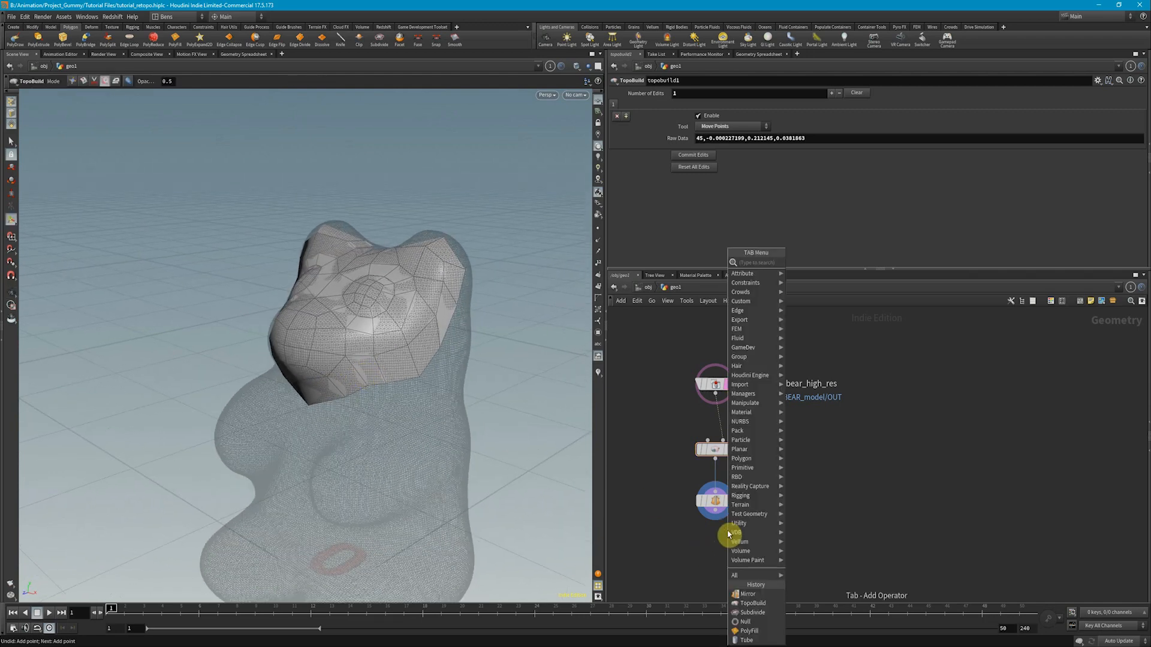
# Add a Subdivide node below mirror1 with Depth set to 2.
pyautogui.click(753, 612)
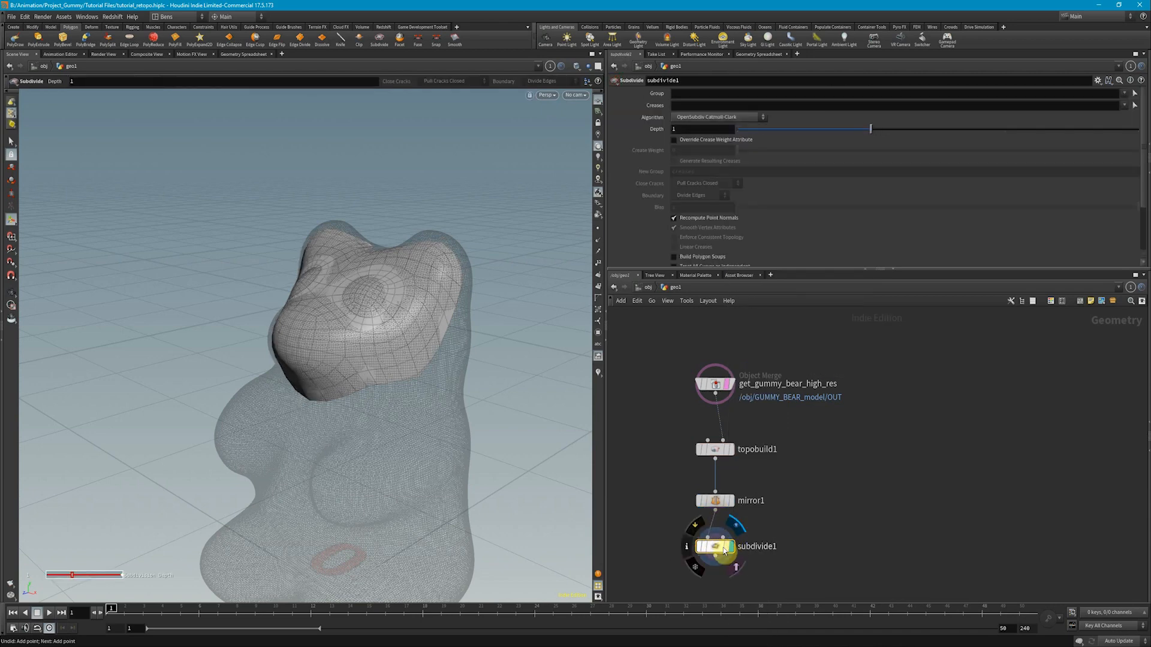
pyautogui.moveTo(871, 128); pyautogui.dragTo(993, 134)
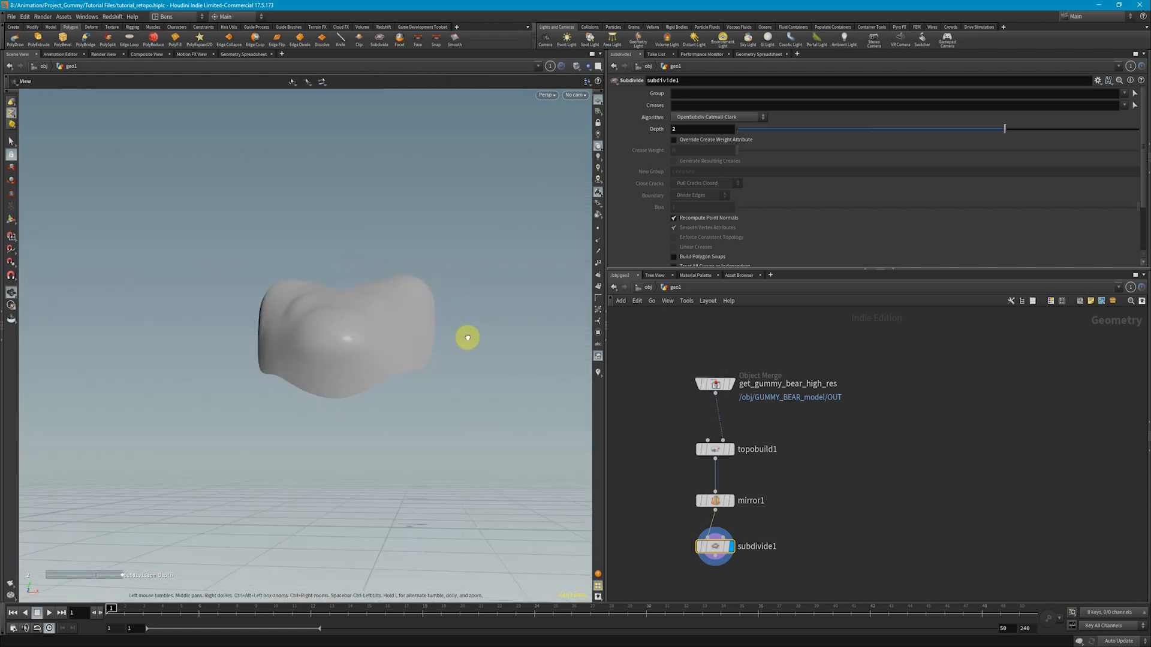
pyautogui.moveTo(468, 338); pyautogui.dragTo(383, 372)
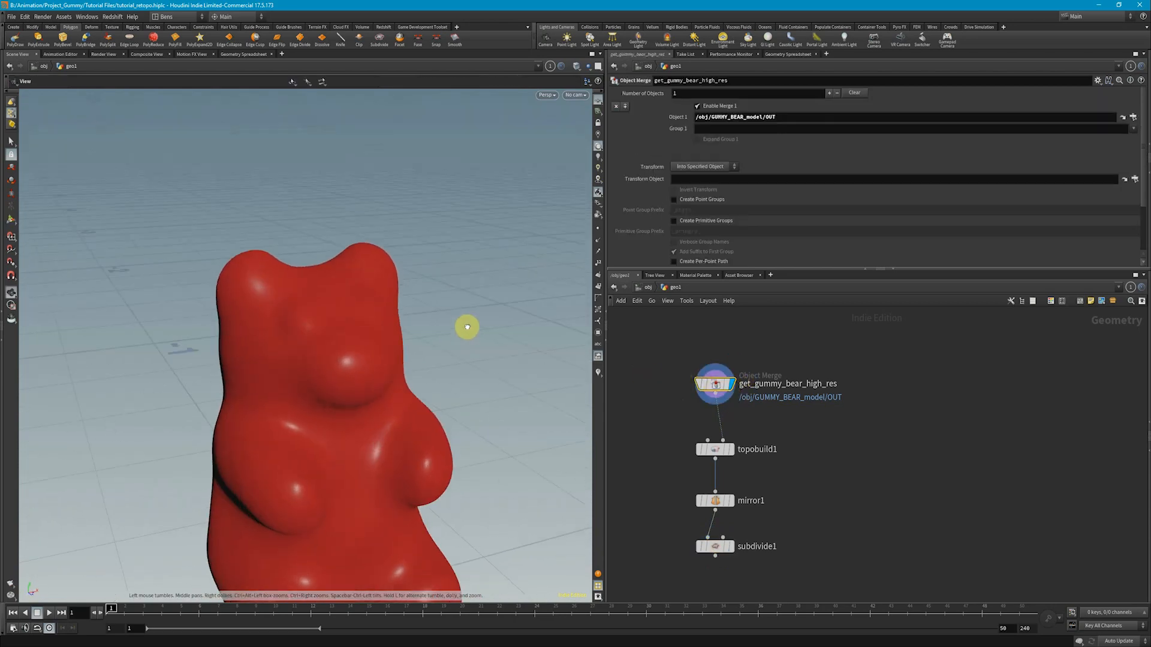
# Switch the display to compare the smoothed head with the low-poly mirrored patch.
pyautogui.click(714, 546)
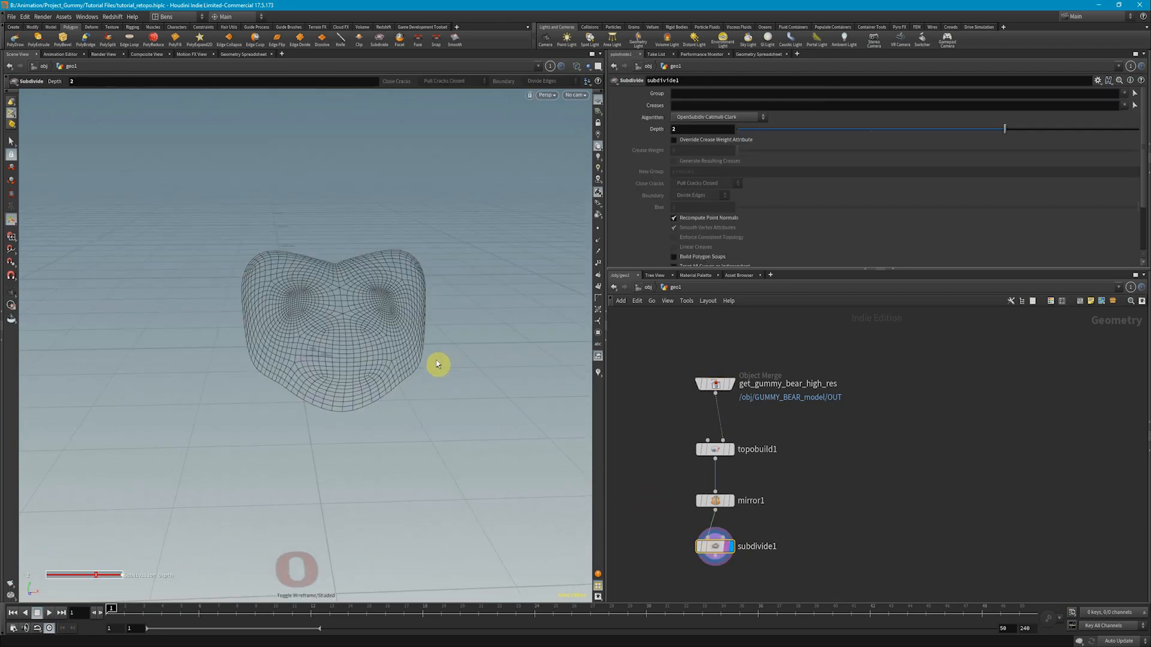
pyautogui.click(715, 501)
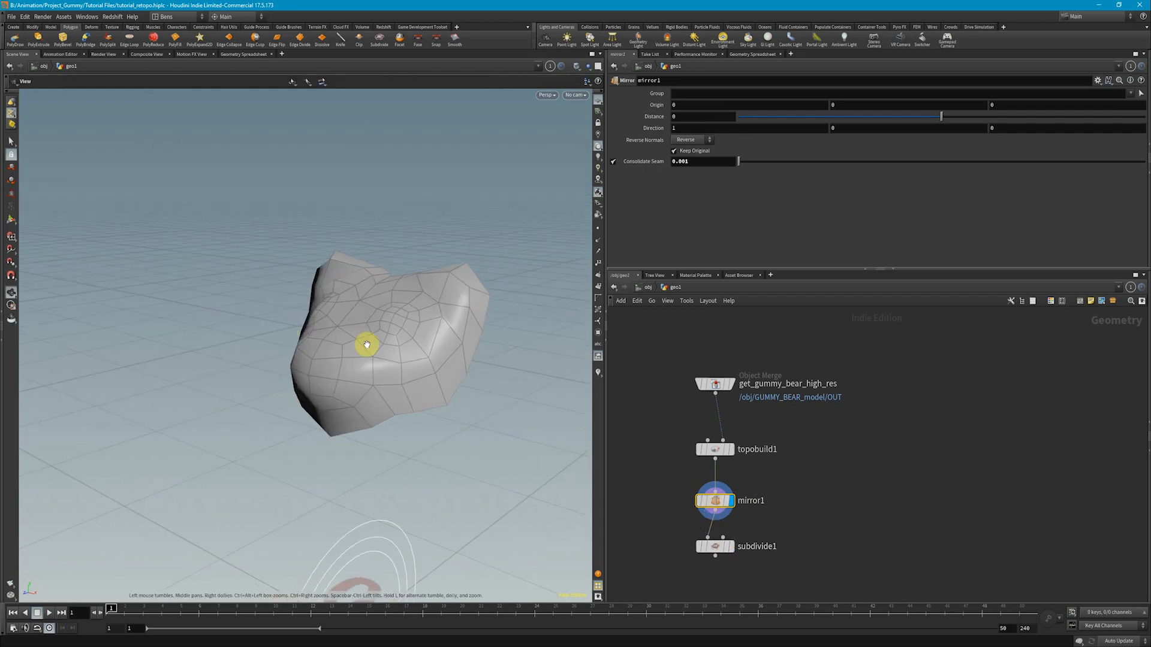
pyautogui.moveTo(367, 346); pyautogui.dragTo(416, 338)
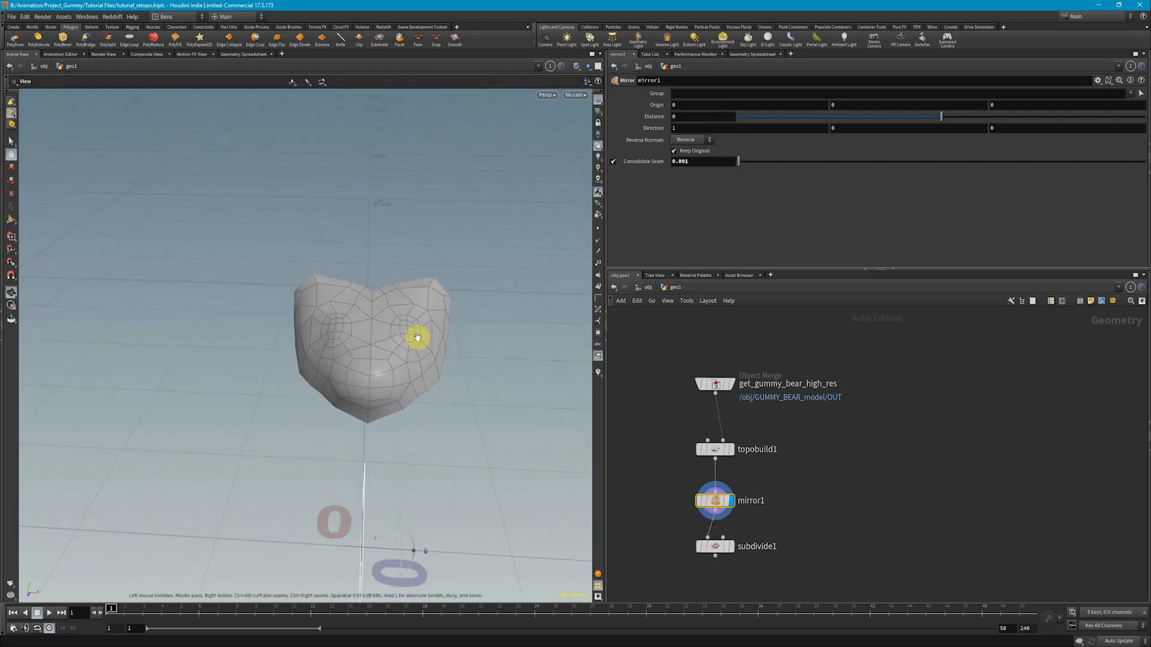
pyautogui.moveTo(416, 338); pyautogui.dragTo(474, 360)
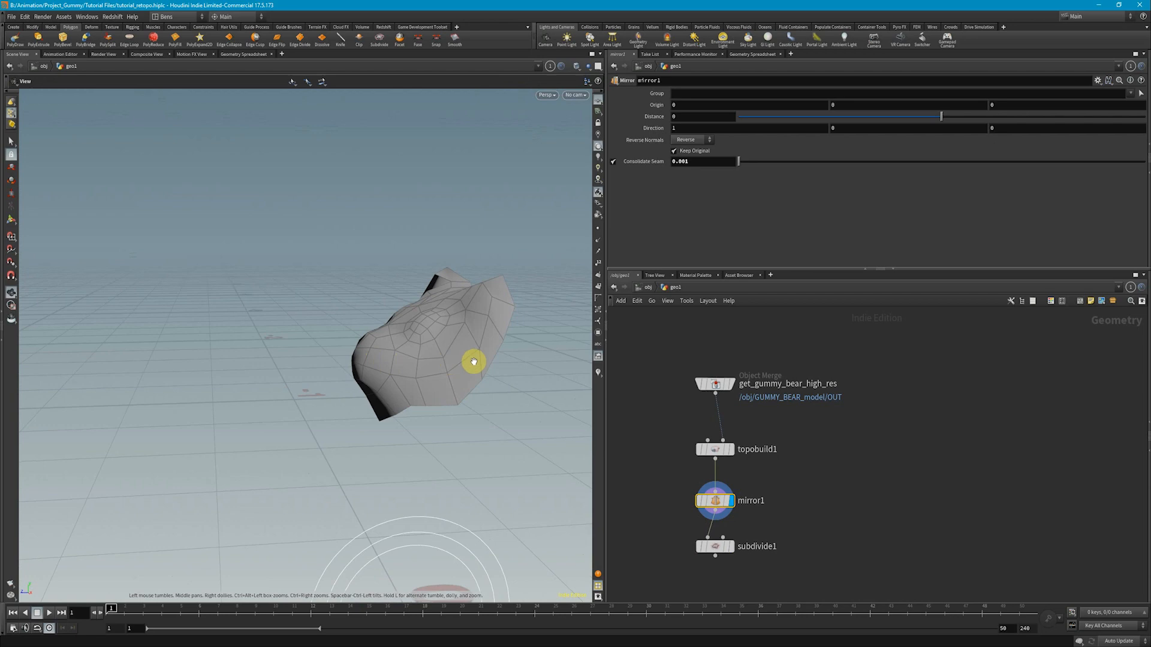
pyautogui.moveTo(473, 361); pyautogui.dragTo(414, 316)
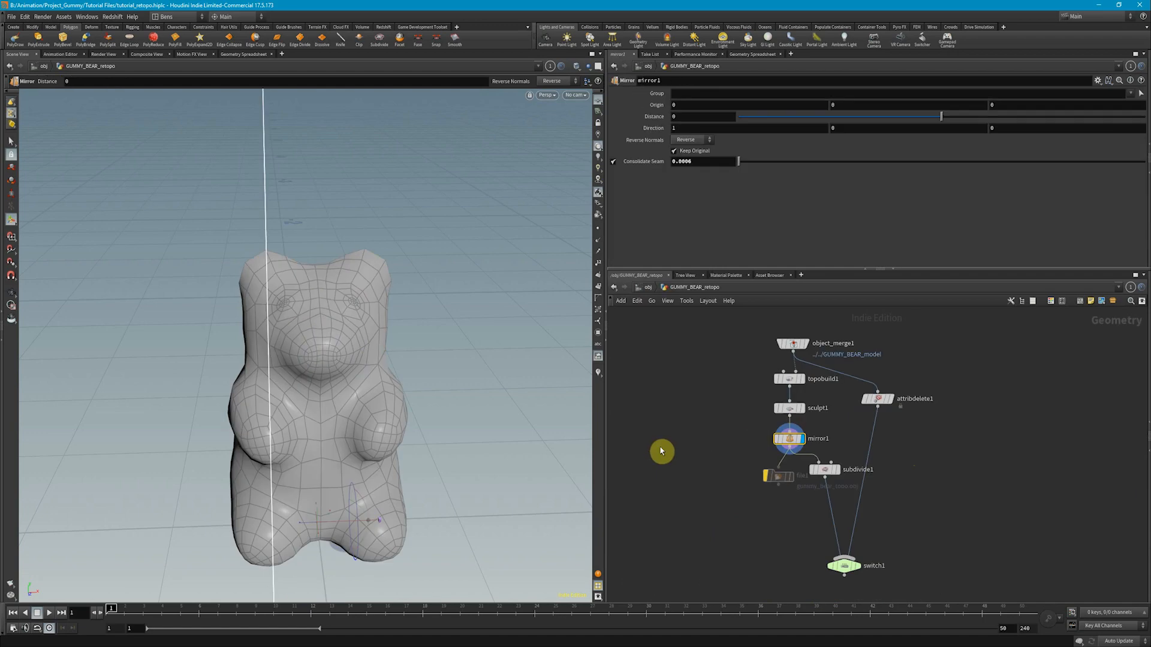
# Tumble the finished GUMMY_BEAR_retopo bear and display subdivide1 at depth 3.
pyautogui.moveTo(294, 294); pyautogui.dragTo(418, 305)
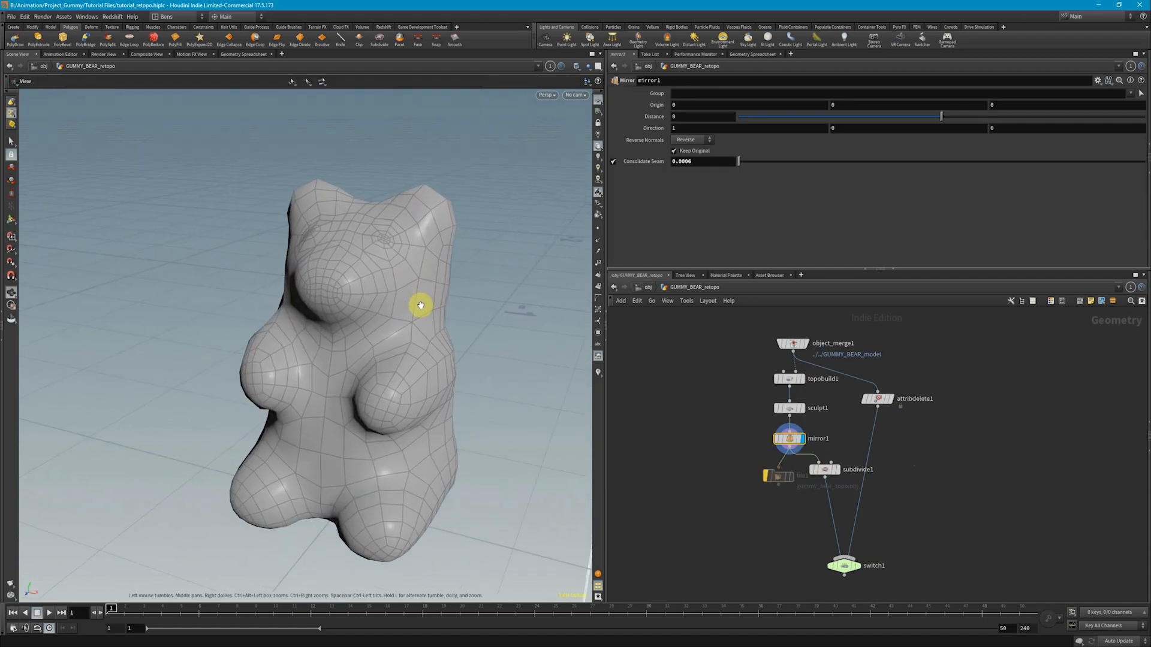
pyautogui.moveTo(421, 304); pyautogui.dragTo(464, 316)
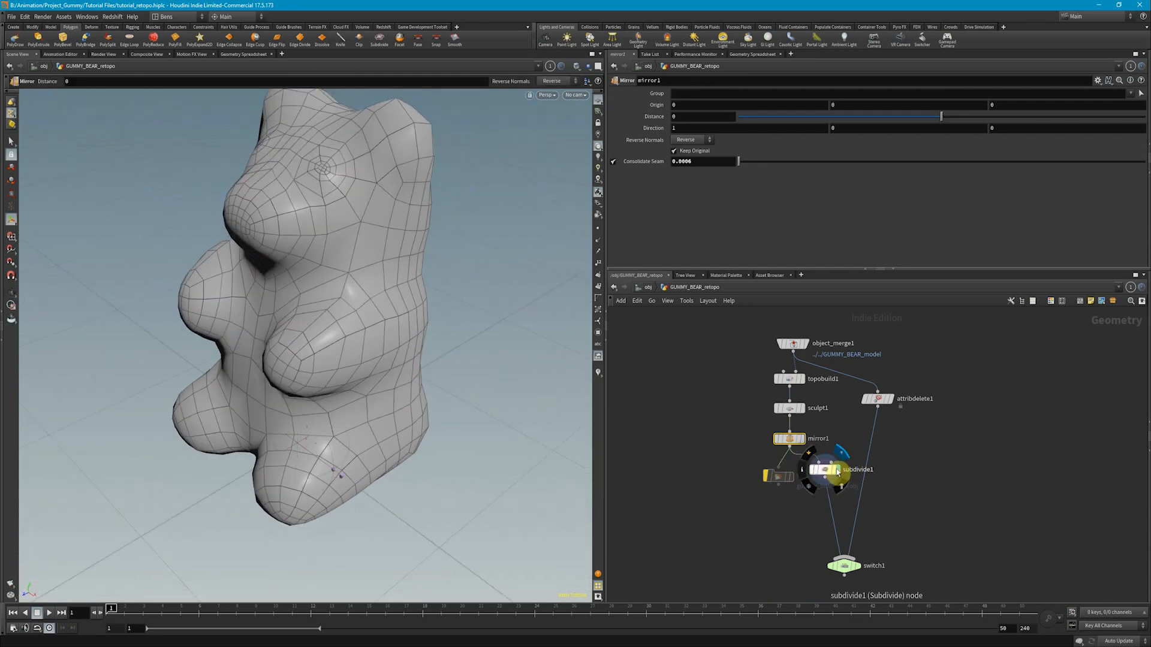
pyautogui.click(823, 469)
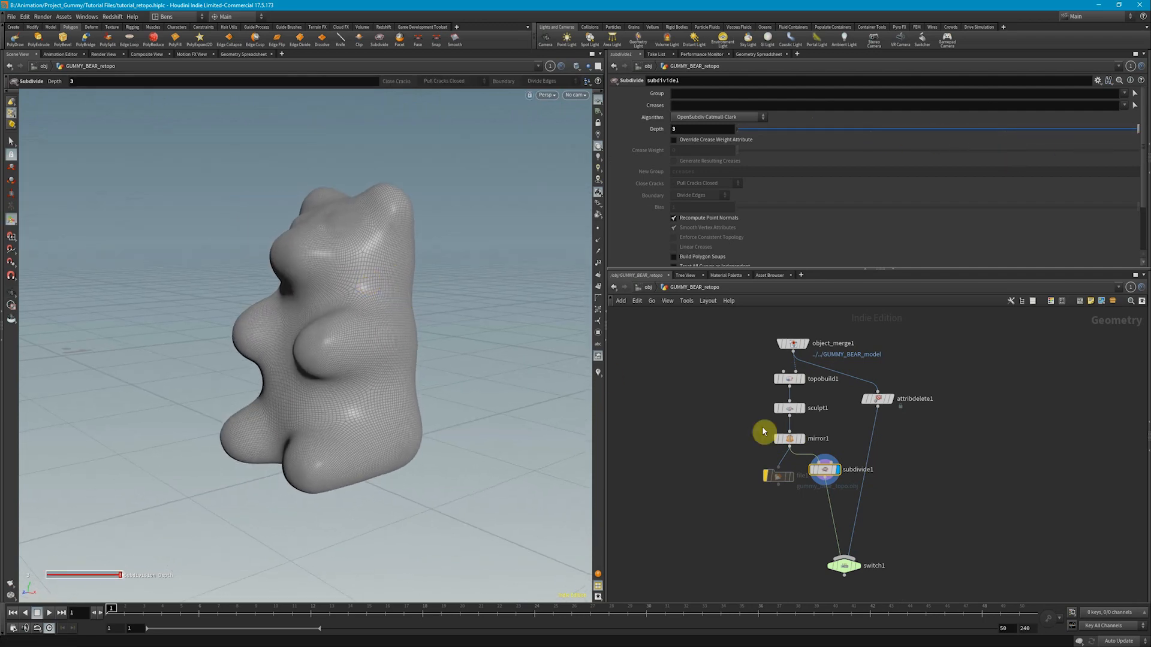
pyautogui.moveTo(792, 446)
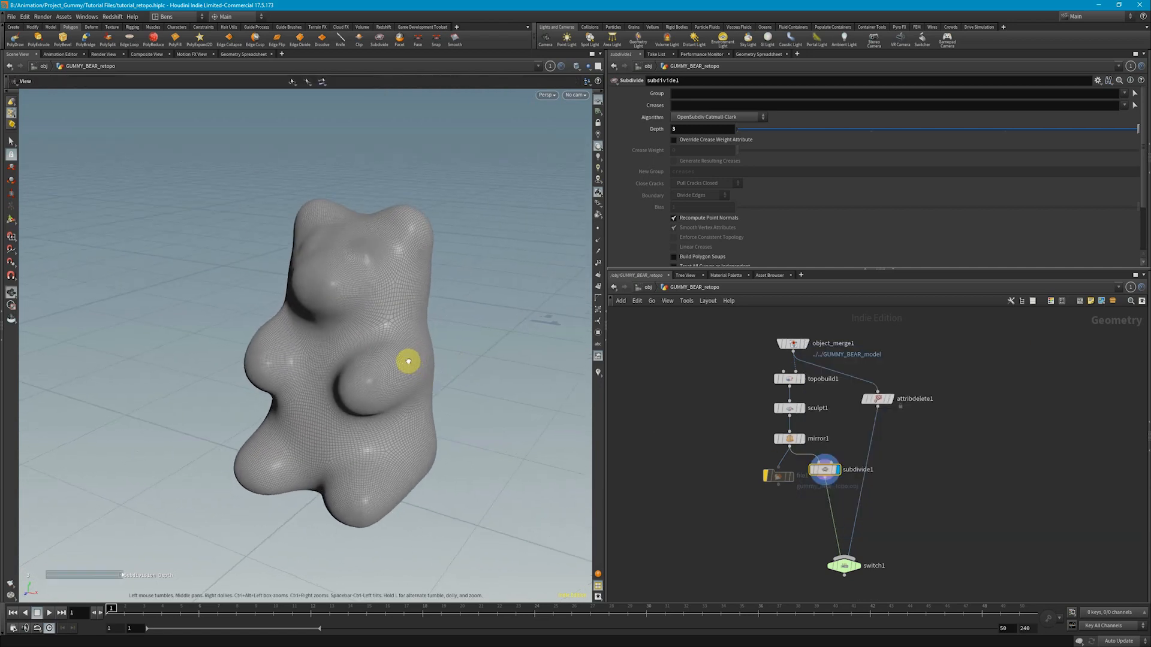
pyautogui.moveTo(407, 361); pyautogui.dragTo(382, 355)
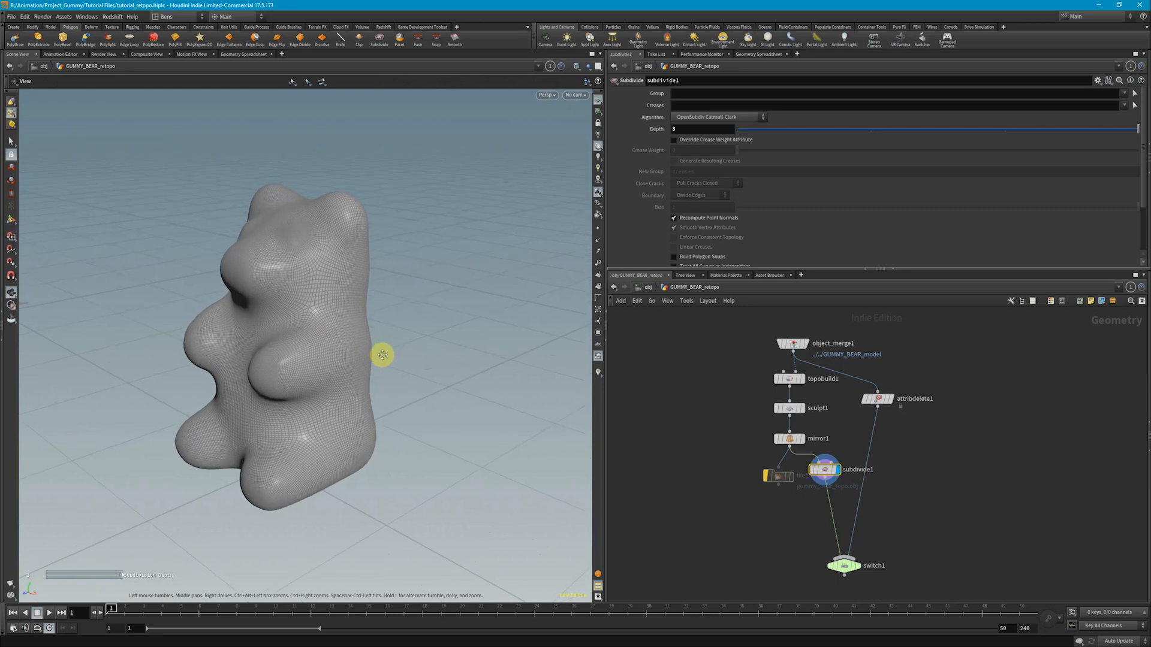